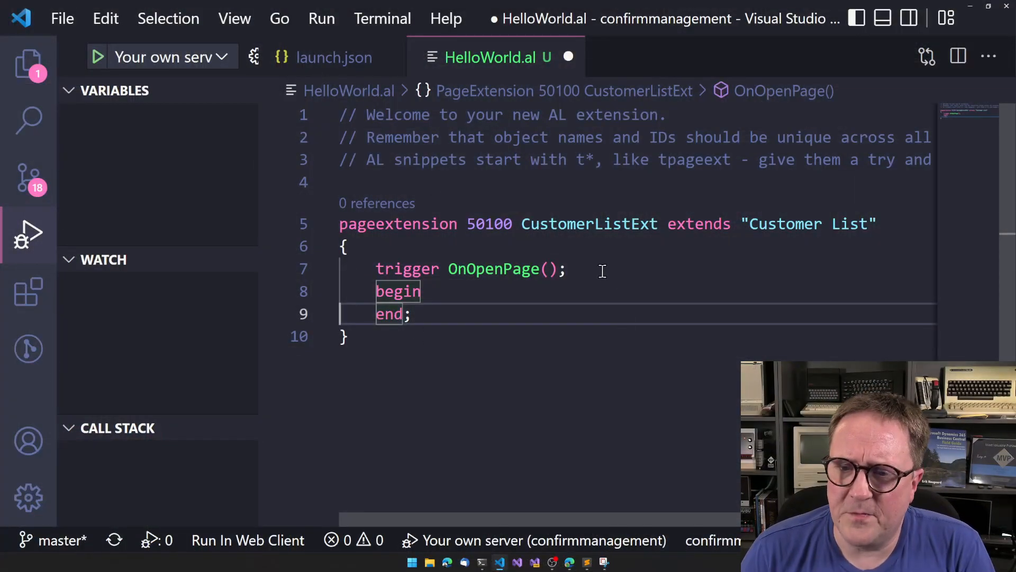
# Add a confirm('Show we continue?', false) condition inside the OnOpenPage trigger
pyautogui.click(601, 269)
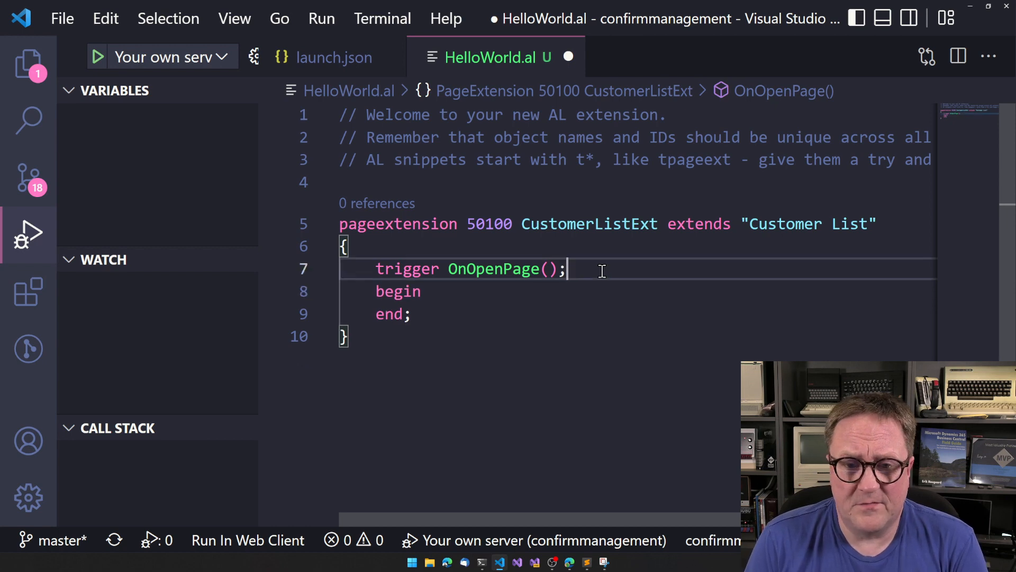
pyautogui.write('if confirm(')
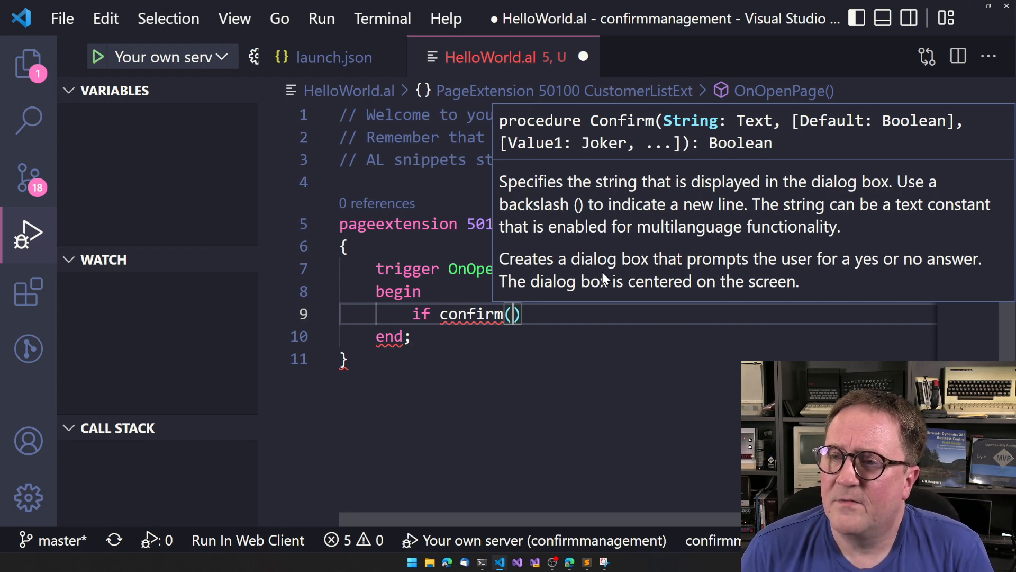
pyautogui.write("''")
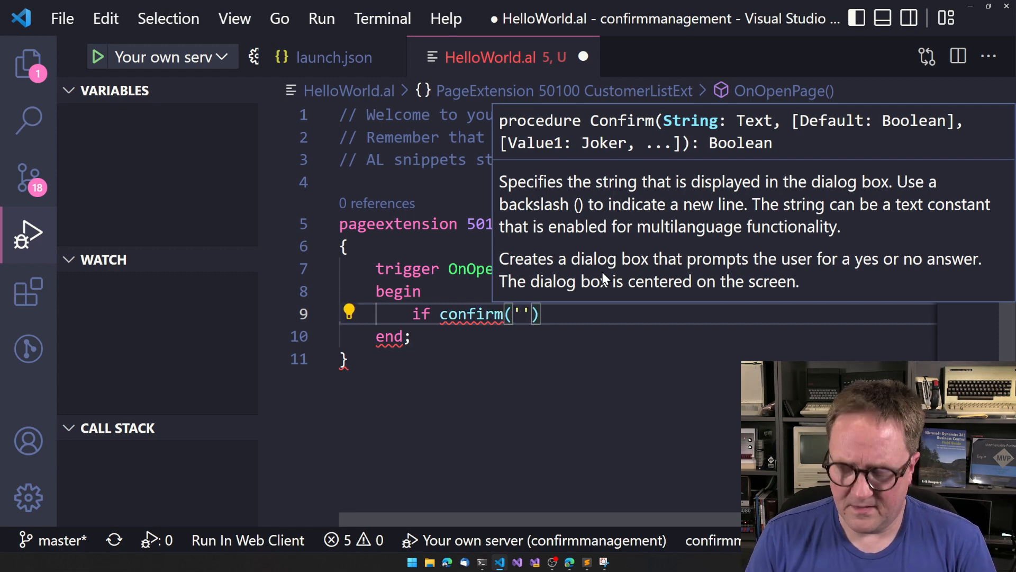
pyautogui.write('Show')
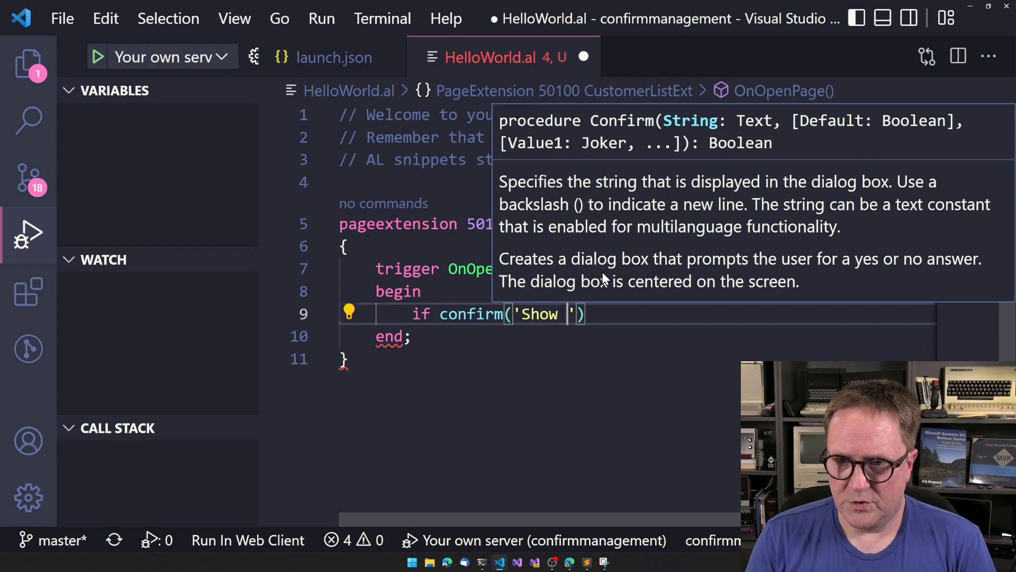
pyautogui.write('we continue?')
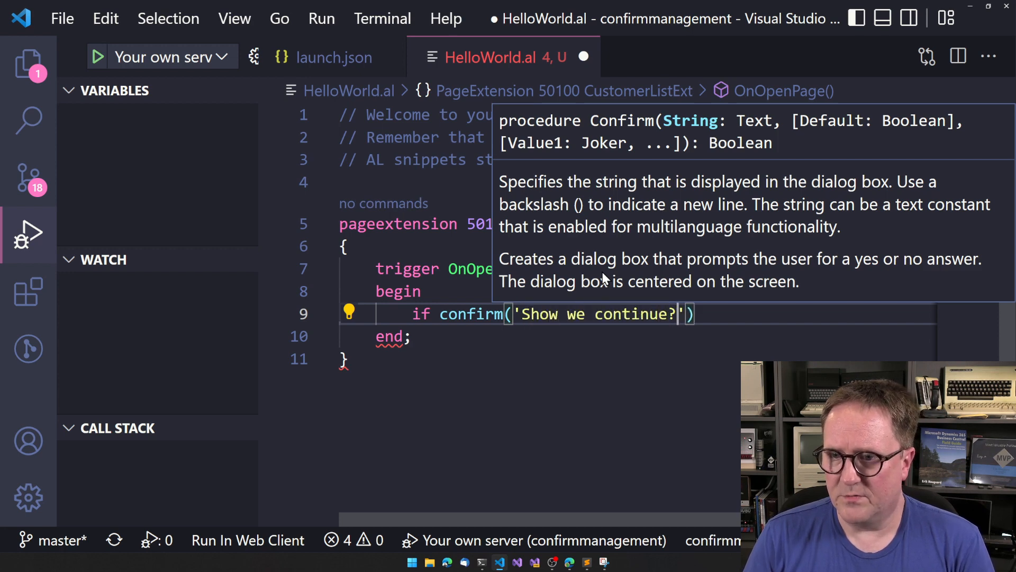
pyautogui.write(',')
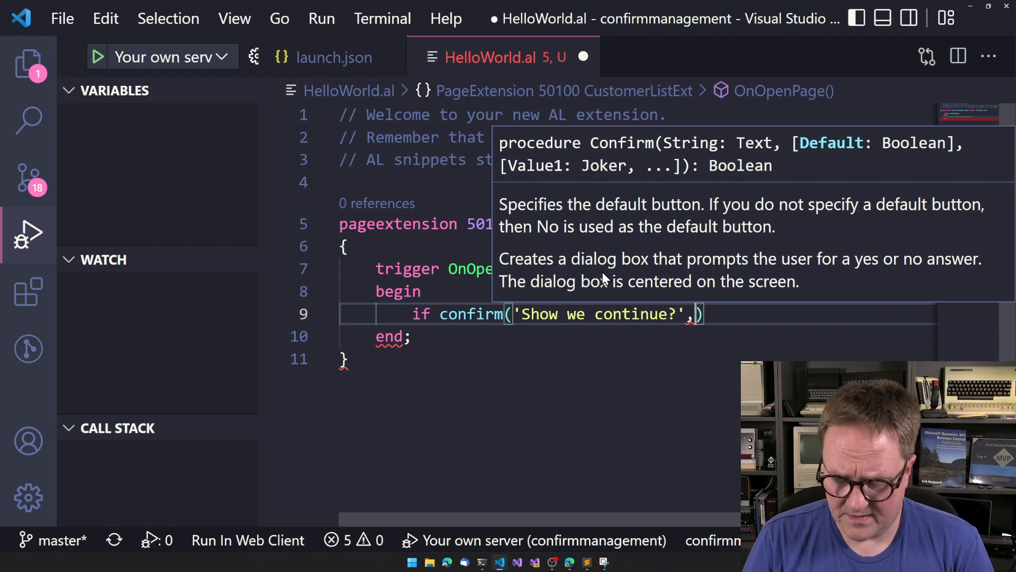
pyautogui.write('false')
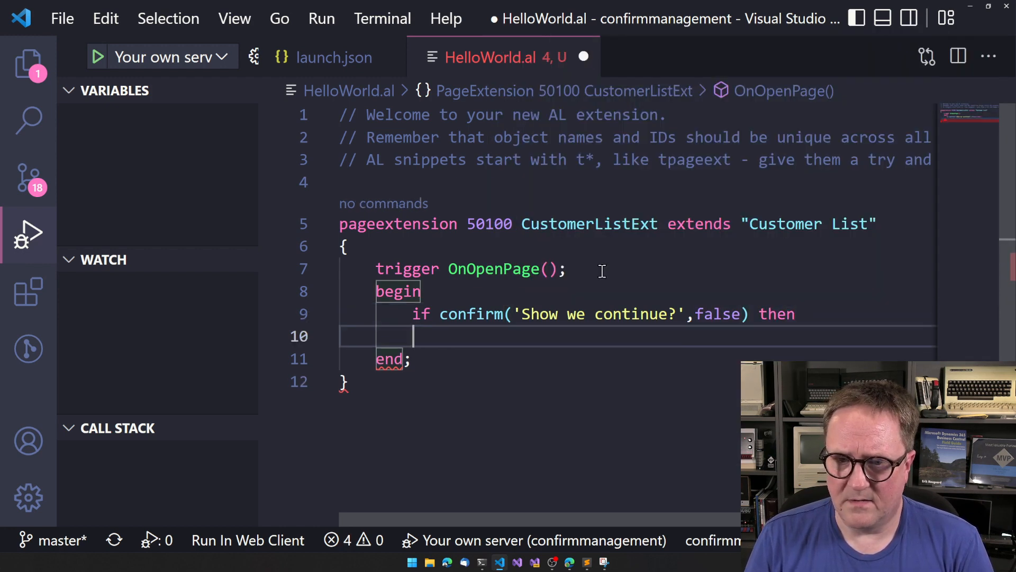
# Complete the if/else with message('true') and message('false') branches
pyautogui.write("message('true")
pyautogui.write('else')
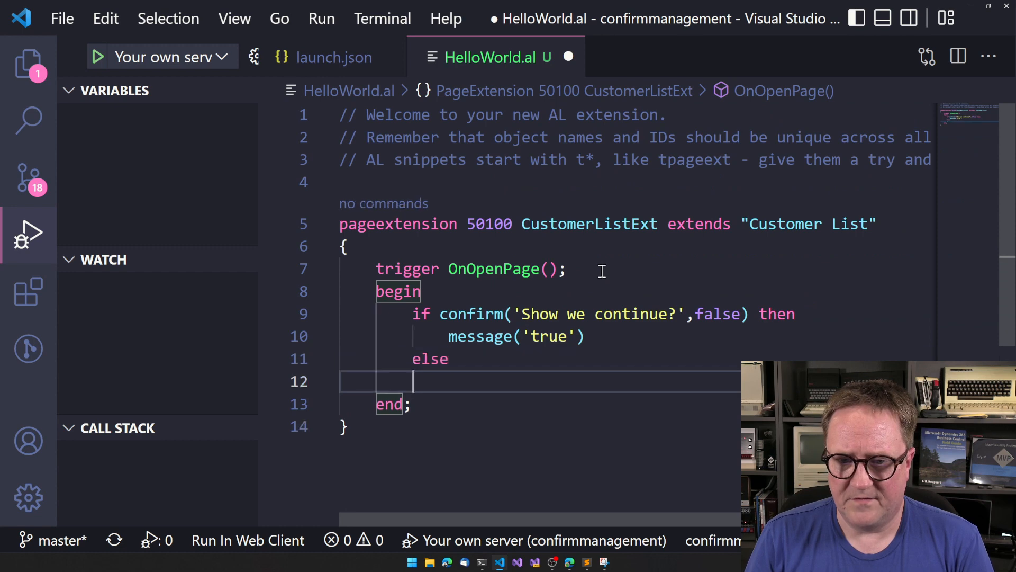
pyautogui.write('messa')
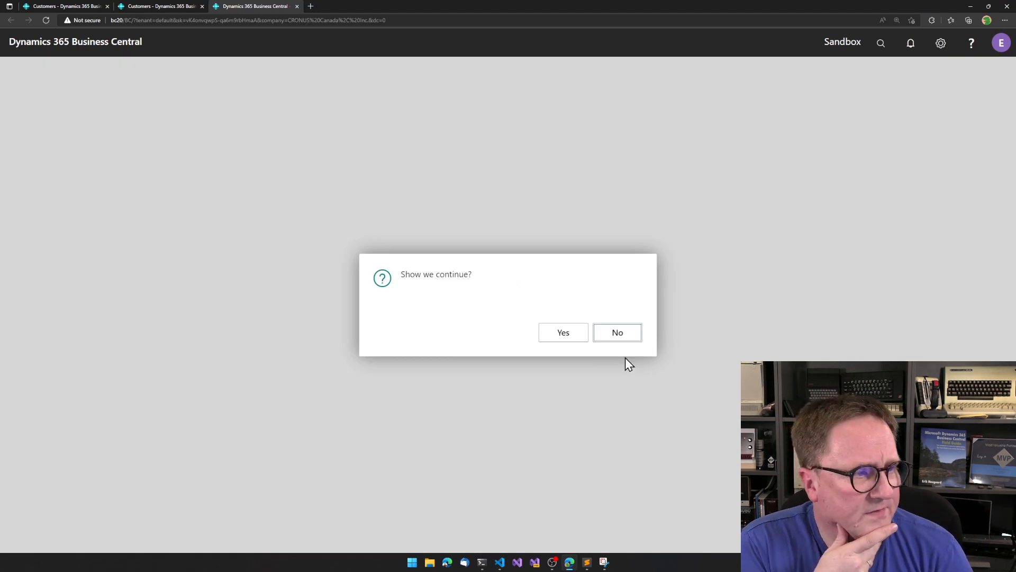
pyautogui.moveTo(632, 337)
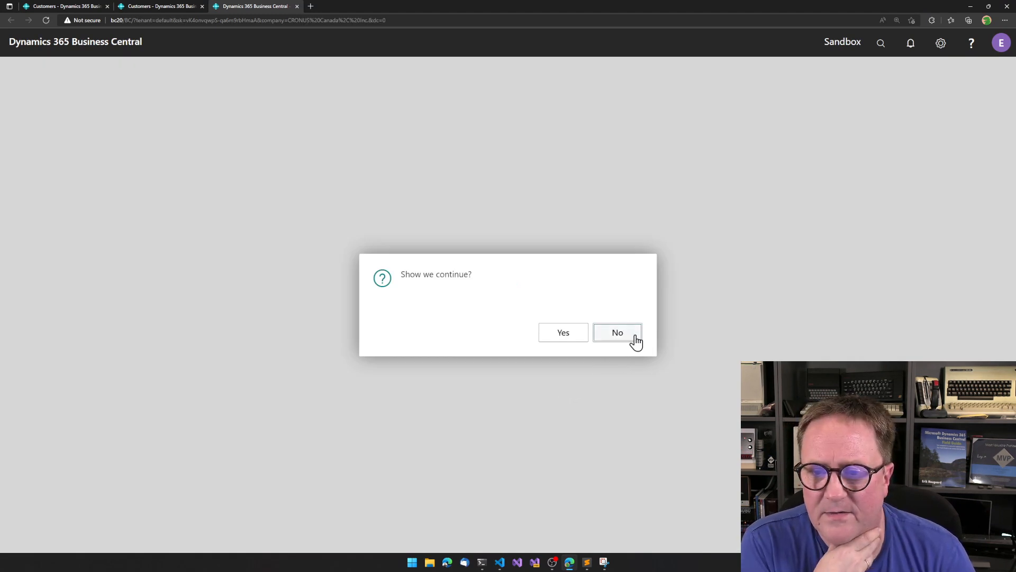
pyautogui.moveTo(607, 389)
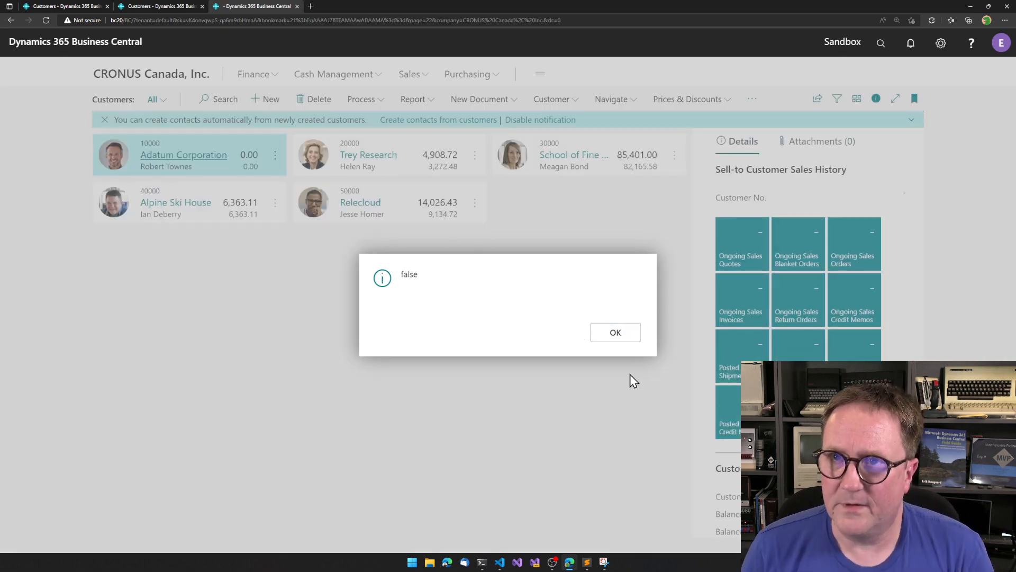
# Dismiss the 'false' message after declining the continue question
pyautogui.click(616, 333)
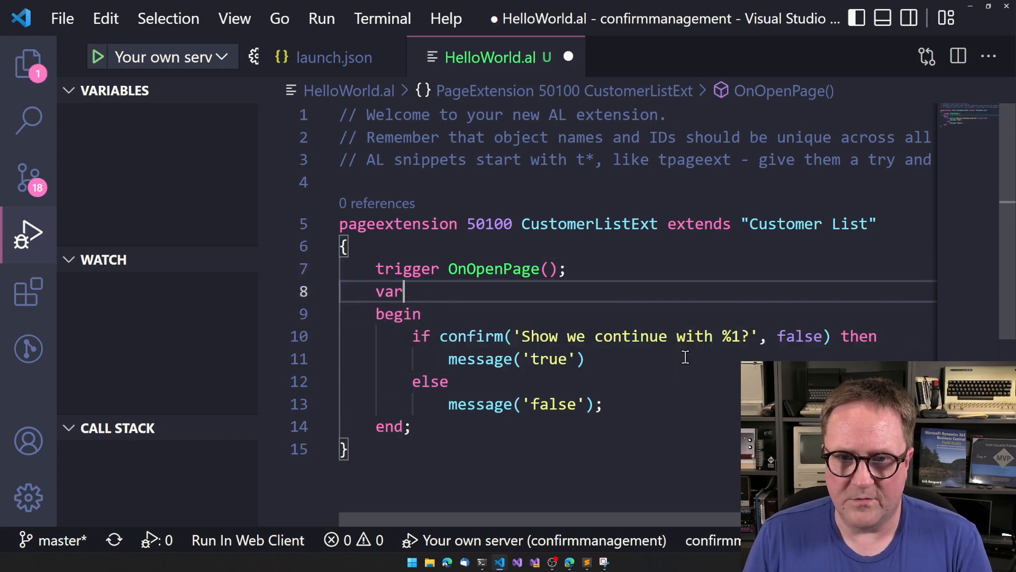
# Declare var c: Record Customer and fetch the first record with c.findfirst()
pyautogui.press('Enter')
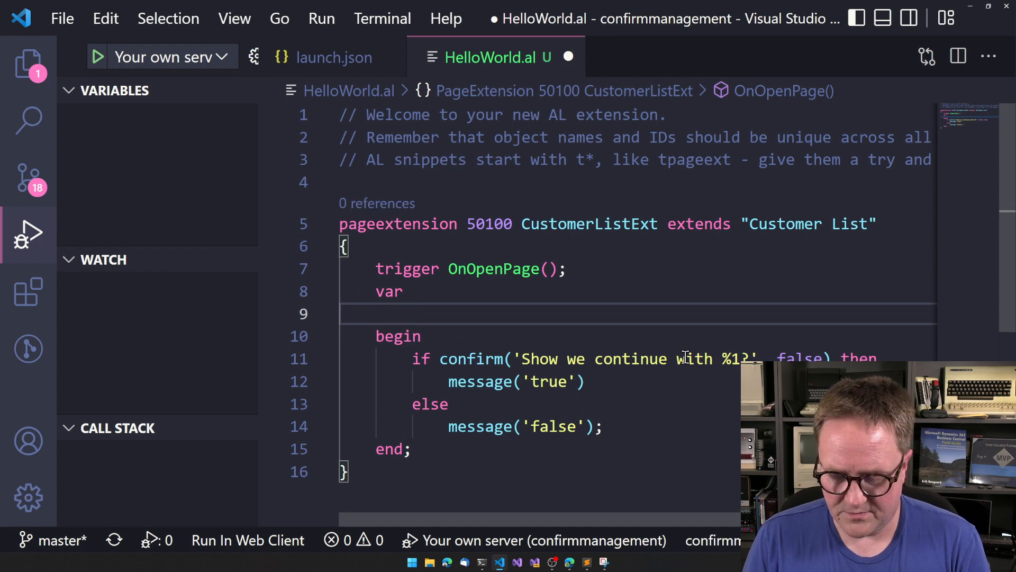
pyautogui.write('c : Record Customer;')
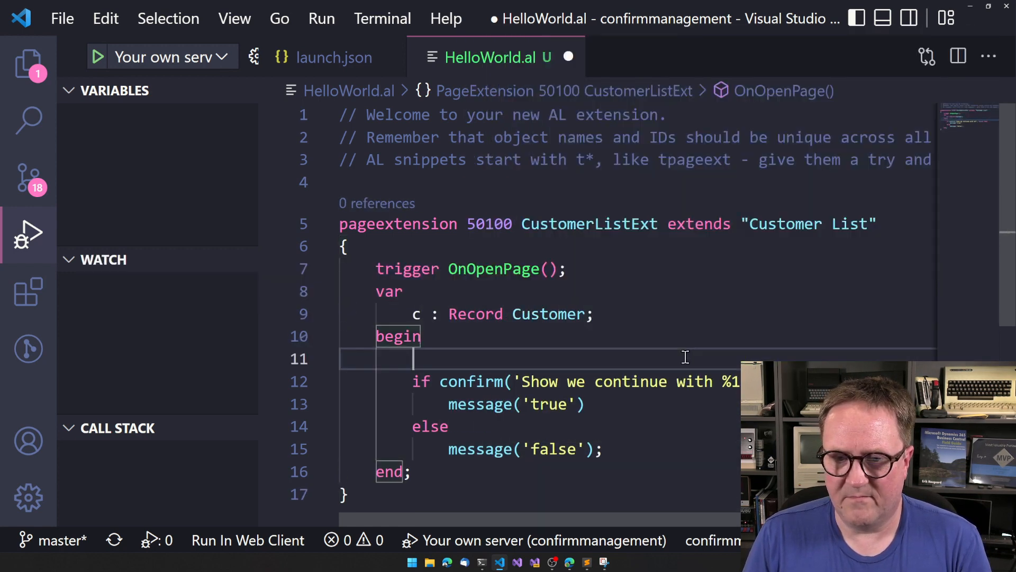
pyautogui.write('c.findfirst();')
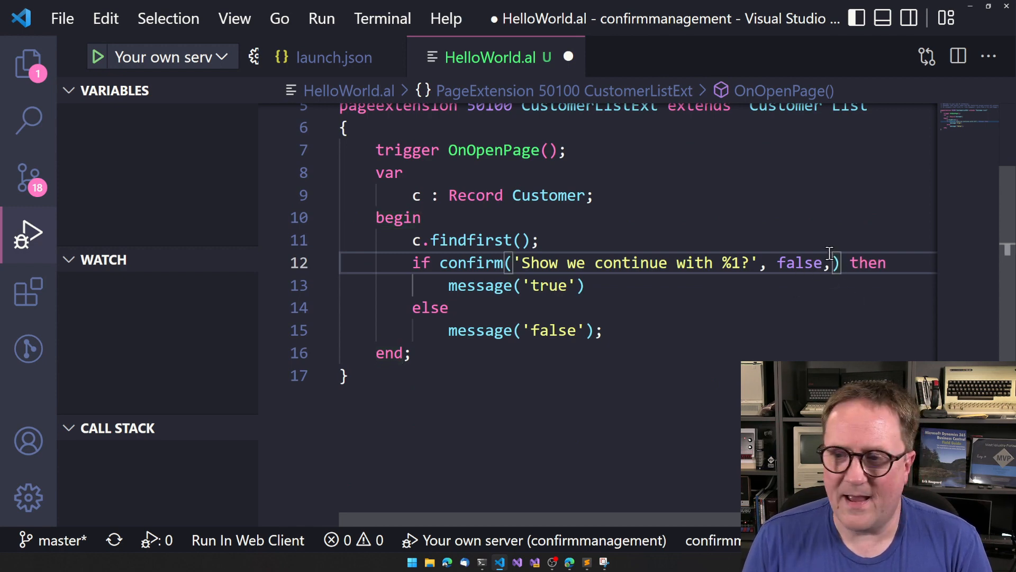
# Pass c.Name as the %1 argument of the confirmation question
pyautogui.write('c')
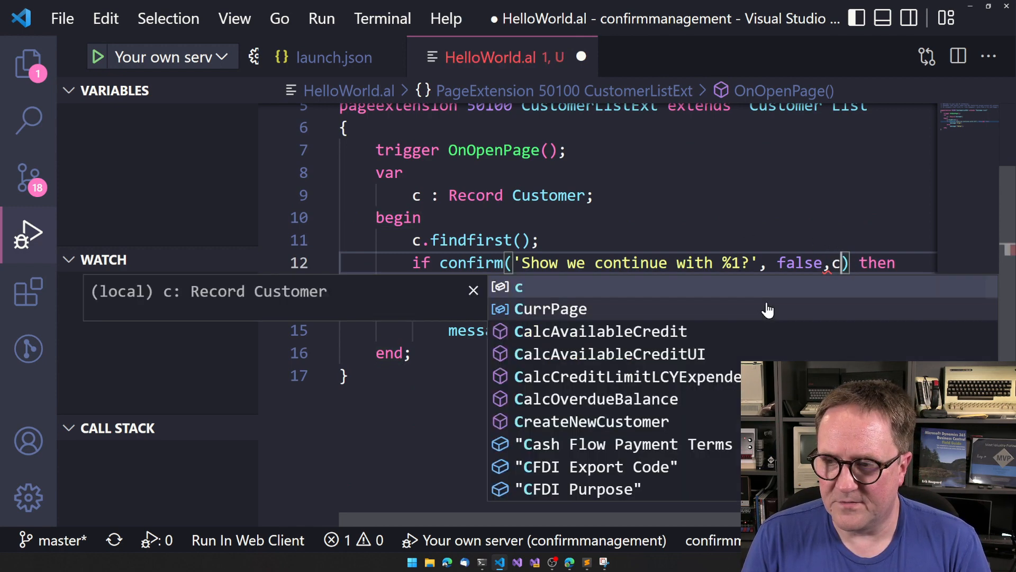
pyautogui.write('.Name')
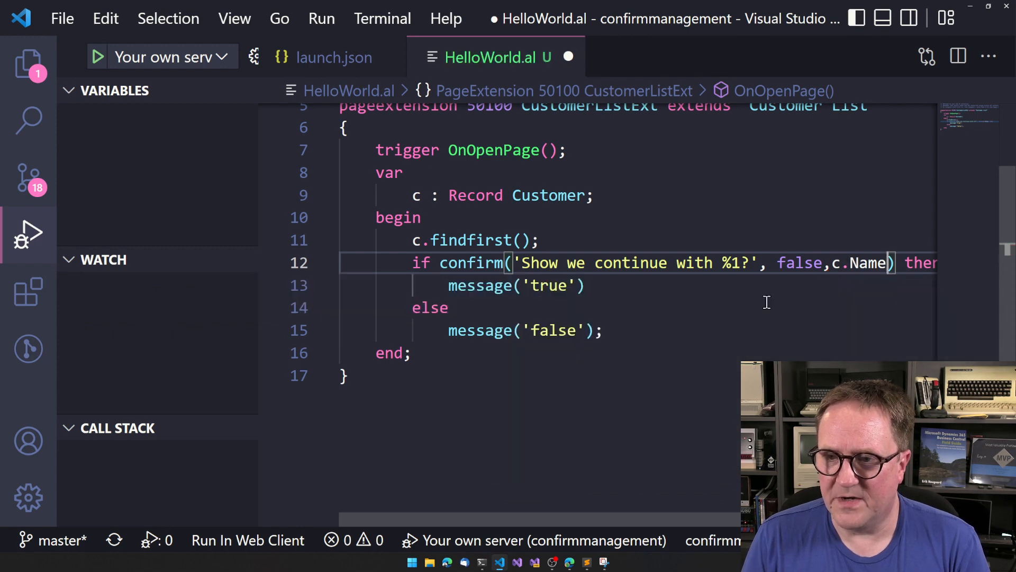
pyautogui.click(98, 55)
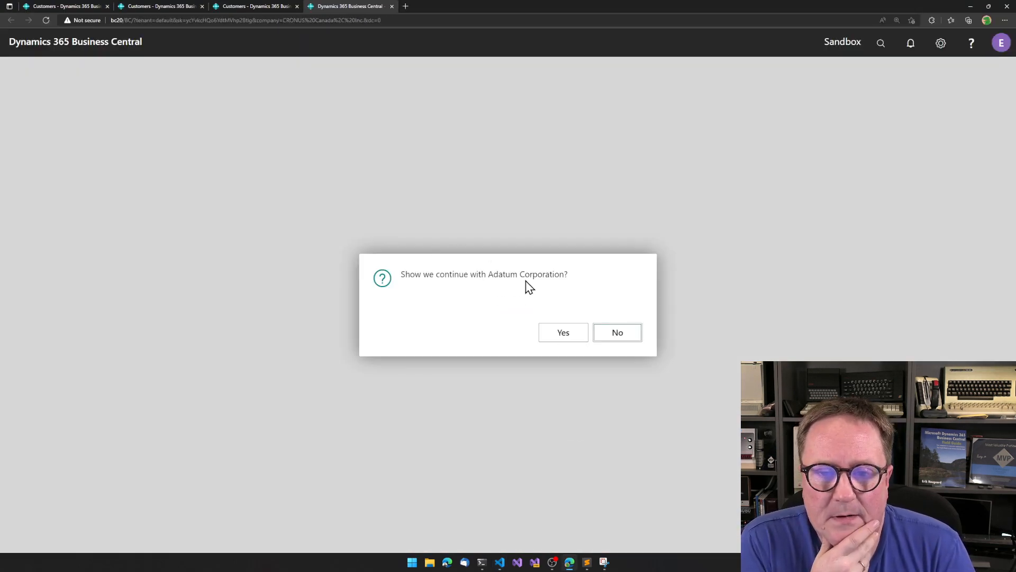
# Answer Yes to continuing with Adatum Corporation and dismiss the 'true' message
pyautogui.click(563, 332)
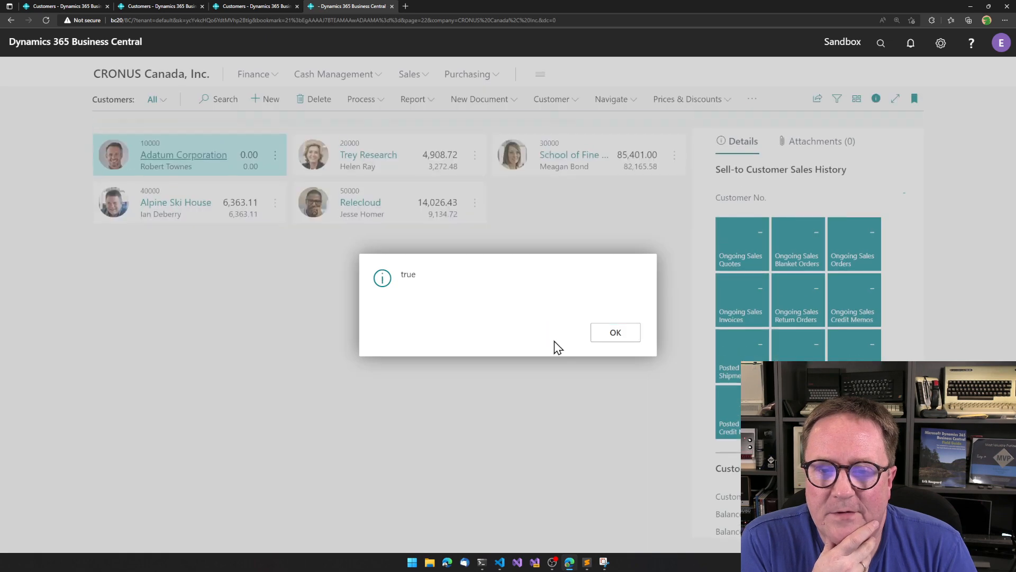
pyautogui.click(616, 332)
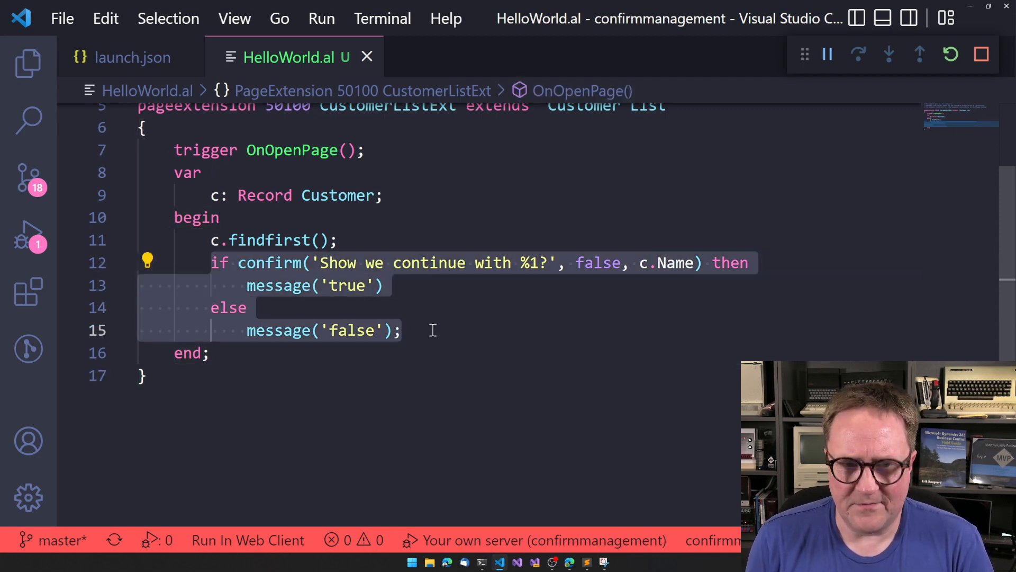
# Comment out the confirm block and start a new declaration line under the Customer variable
pyautogui.press('ctrl+/')
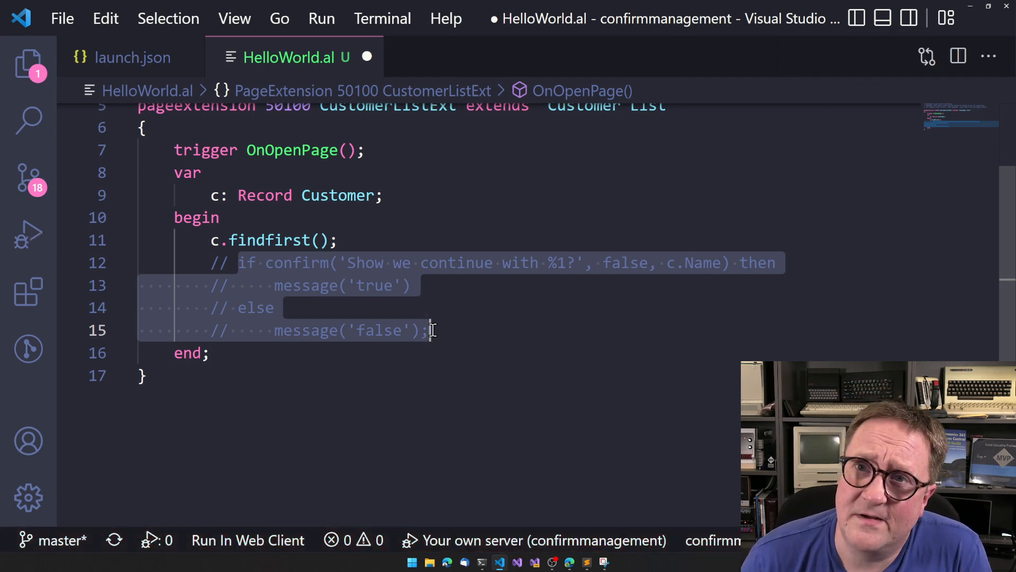
pyautogui.click(431, 330)
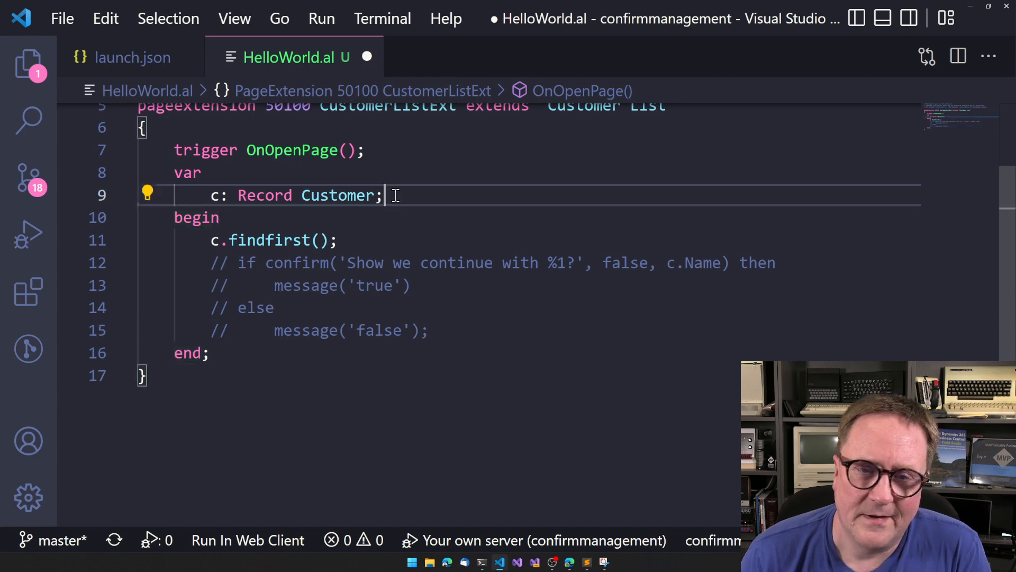
pyautogui.press('Enter')
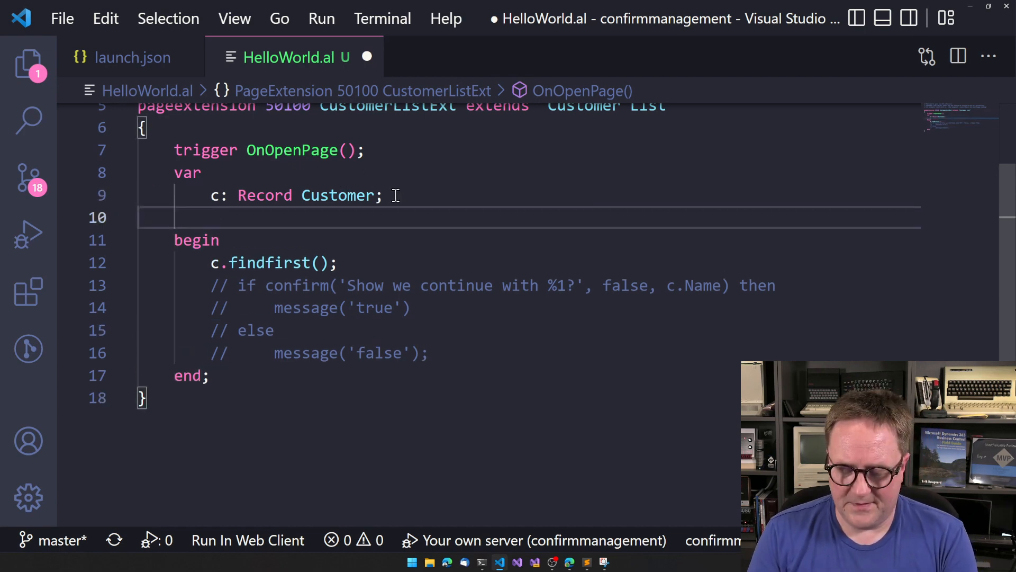
# Declare confirmmgt : Codeunit "Confirm Management" picked from IntelliSense
pyautogui.write('confirmgt : Co')
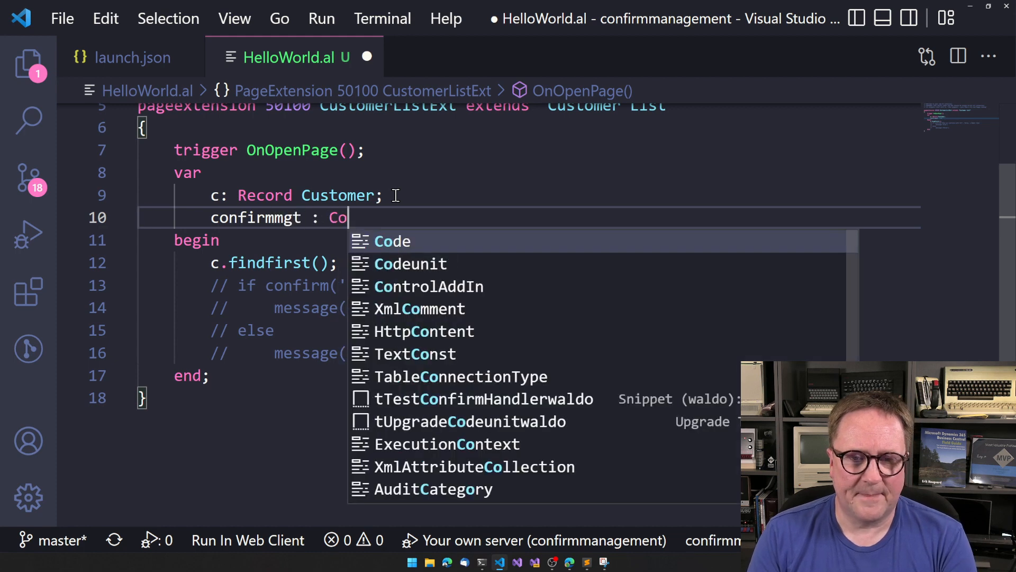
pyautogui.write('deunit')
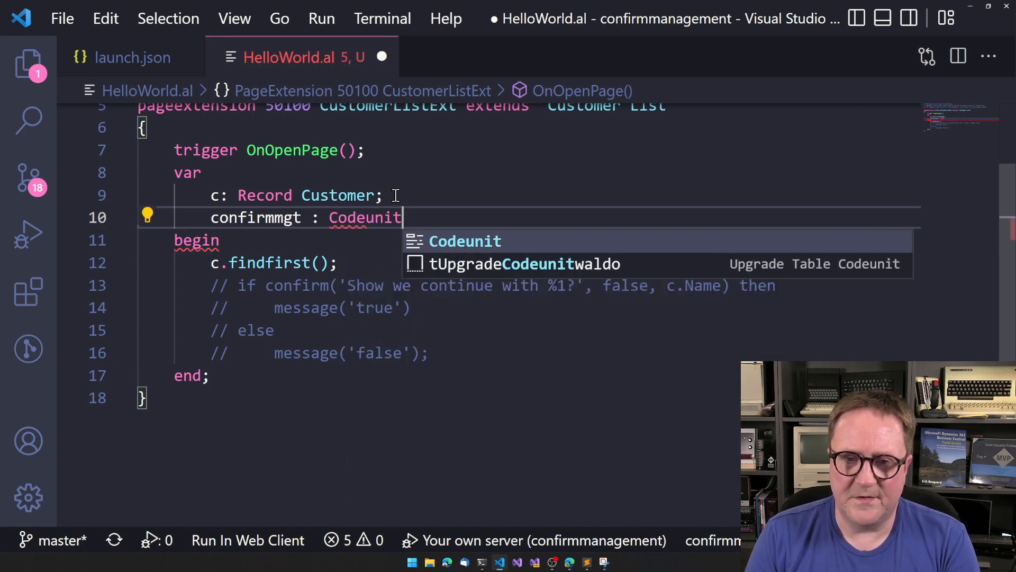
pyautogui.write('Confir')
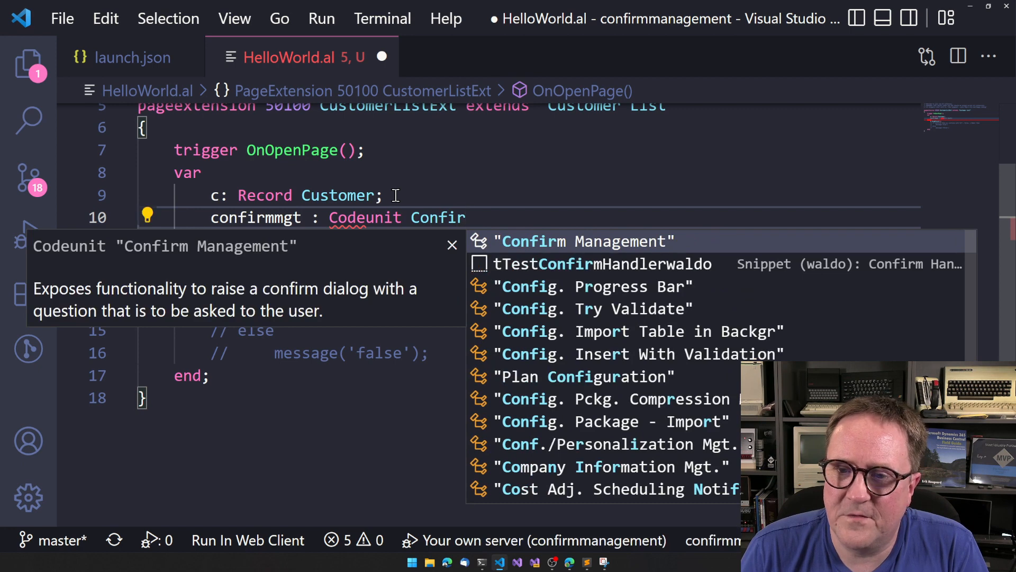
pyautogui.click(585, 241)
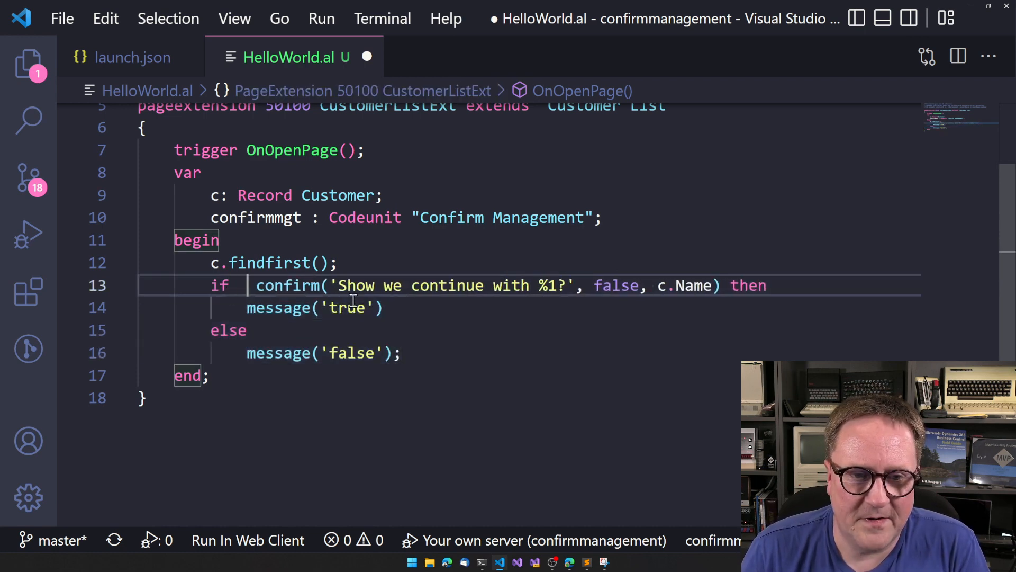
# Replace confirm with confirmmgt.GetResponseOrDefault chosen from IntelliSense
pyautogui.write('cnf')
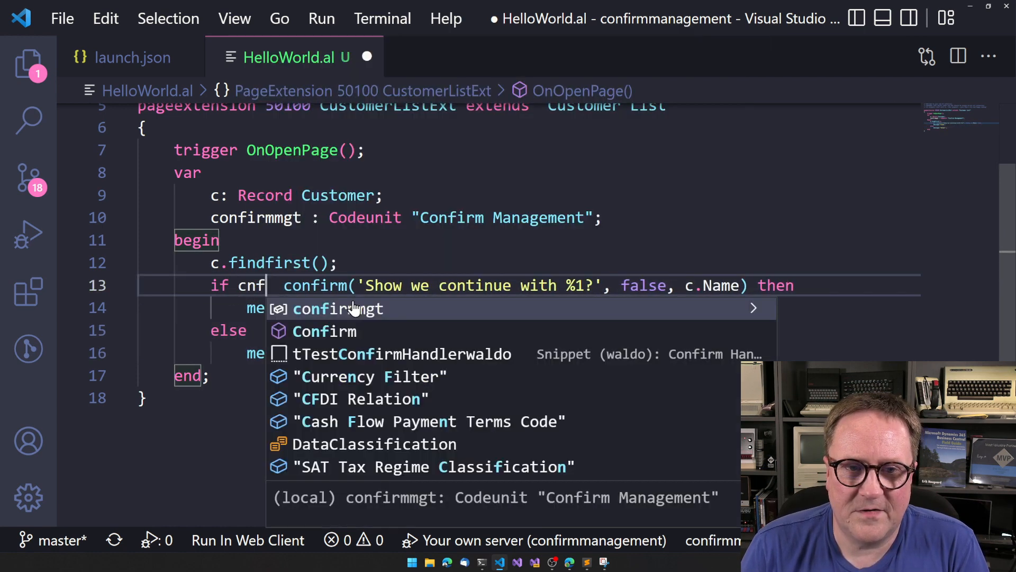
pyautogui.press('Tab')
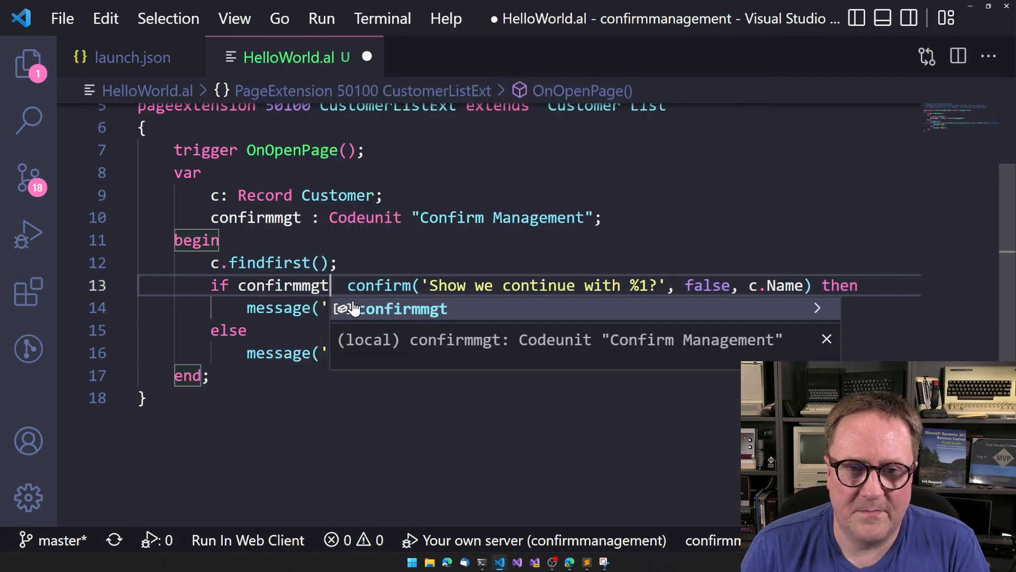
pyautogui.write('.')
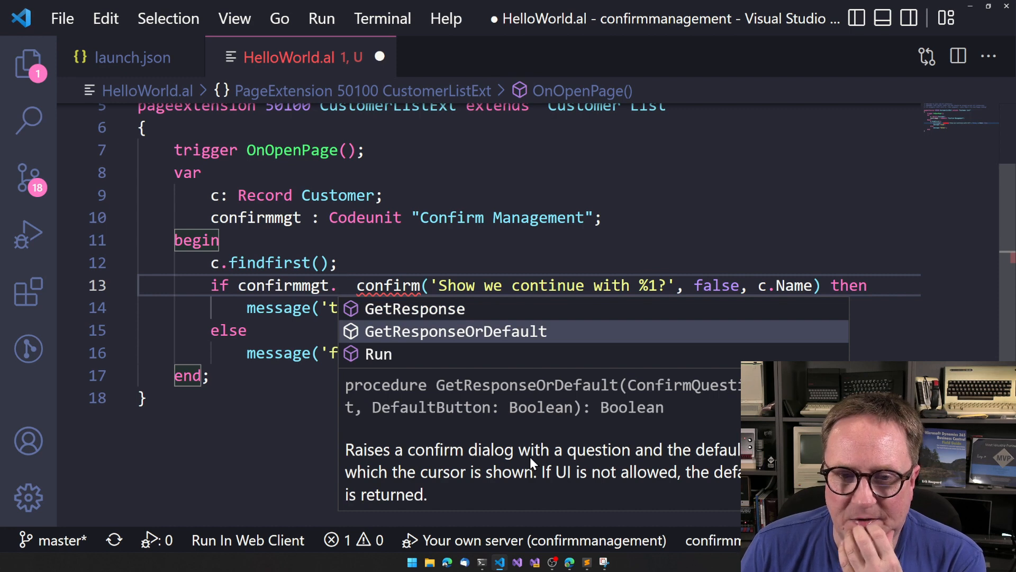
pyautogui.click(455, 331)
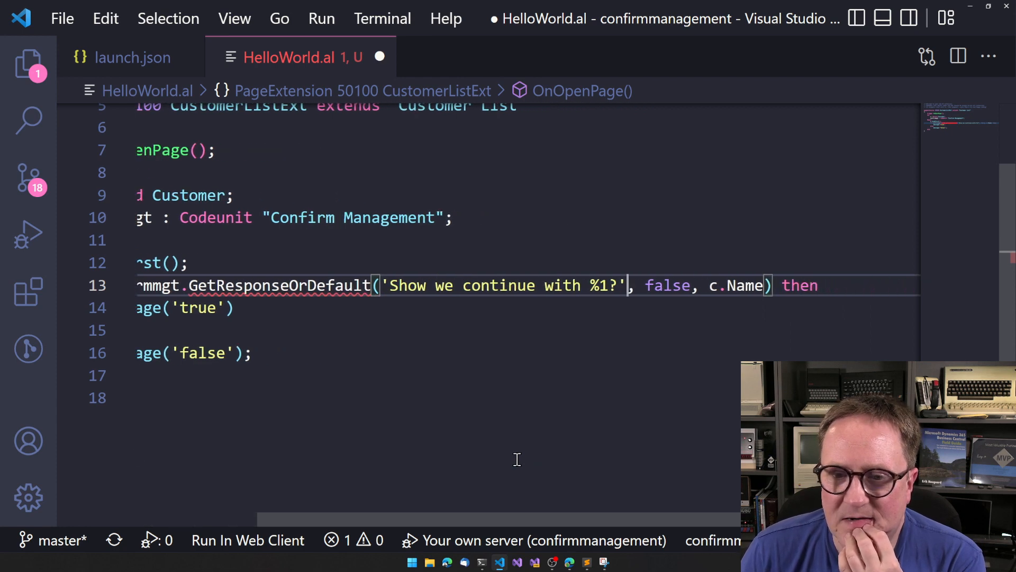
pyautogui.moveTo(400, 437)
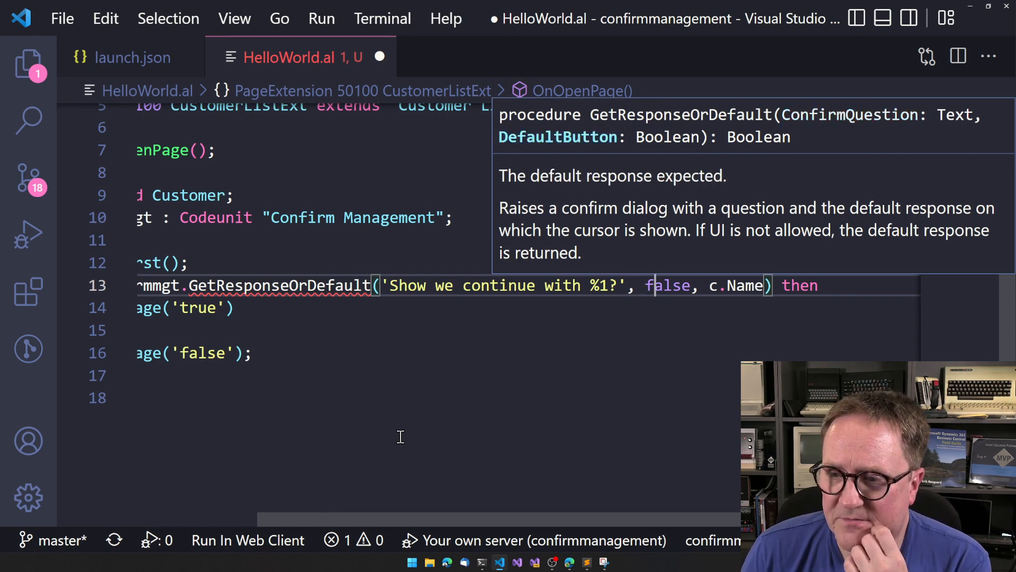
# Remove the c.Name argument and %1 placeholder, leaving 'Show we continue?' with false default
pyautogui.press('Backspace')
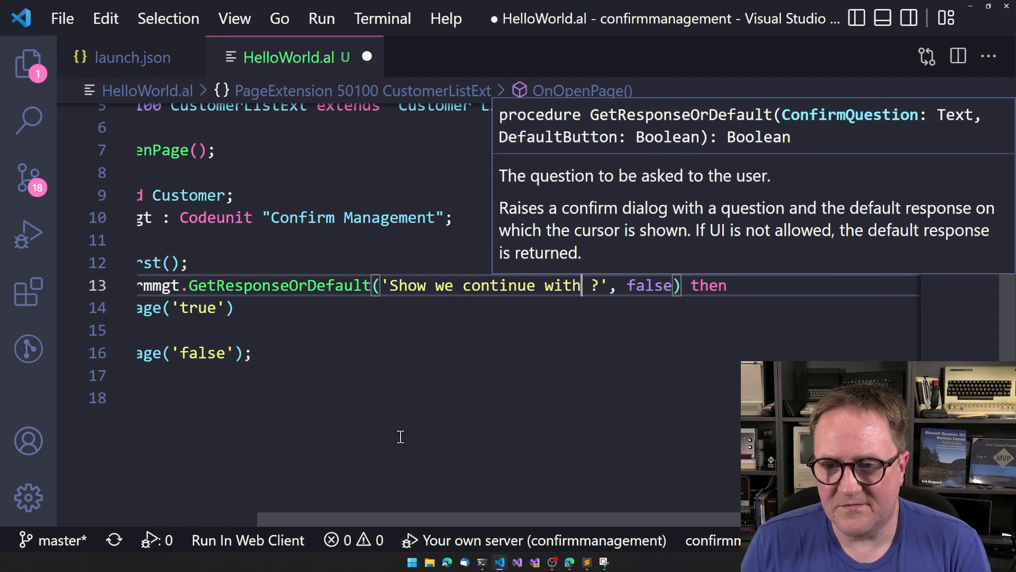
pyautogui.press('Backspace')
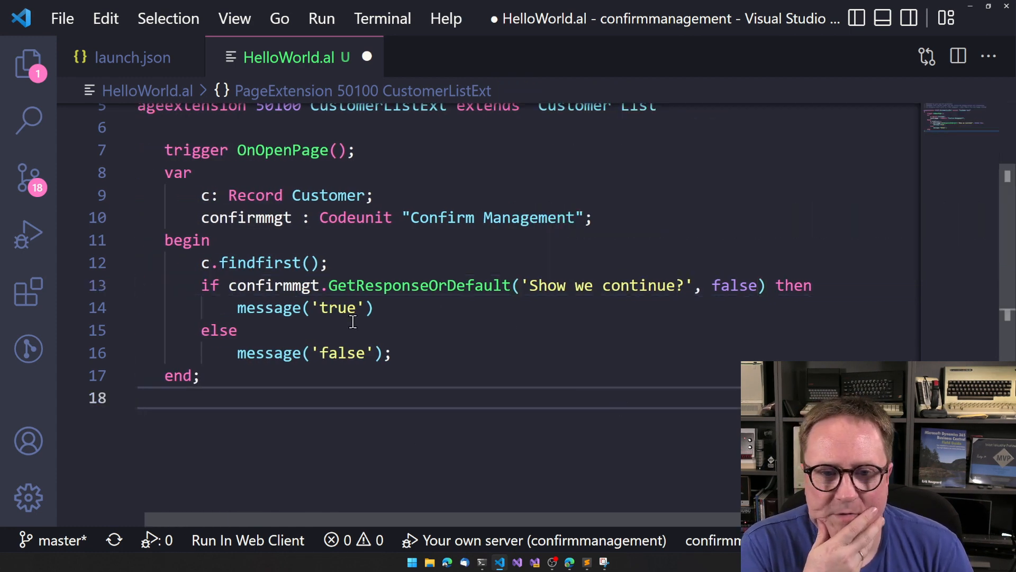
pyautogui.moveTo(453, 342)
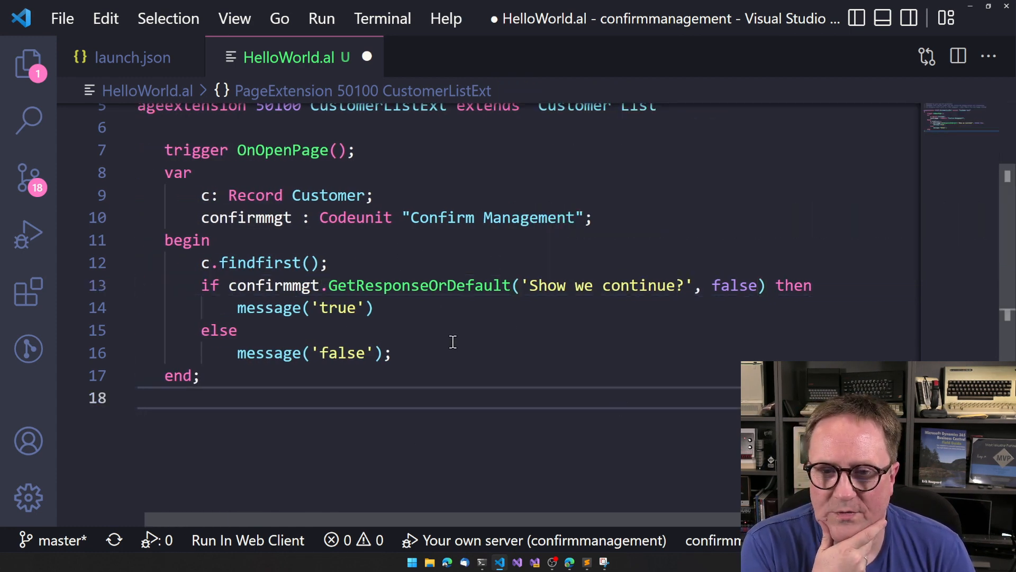
pyautogui.moveTo(445, 341)
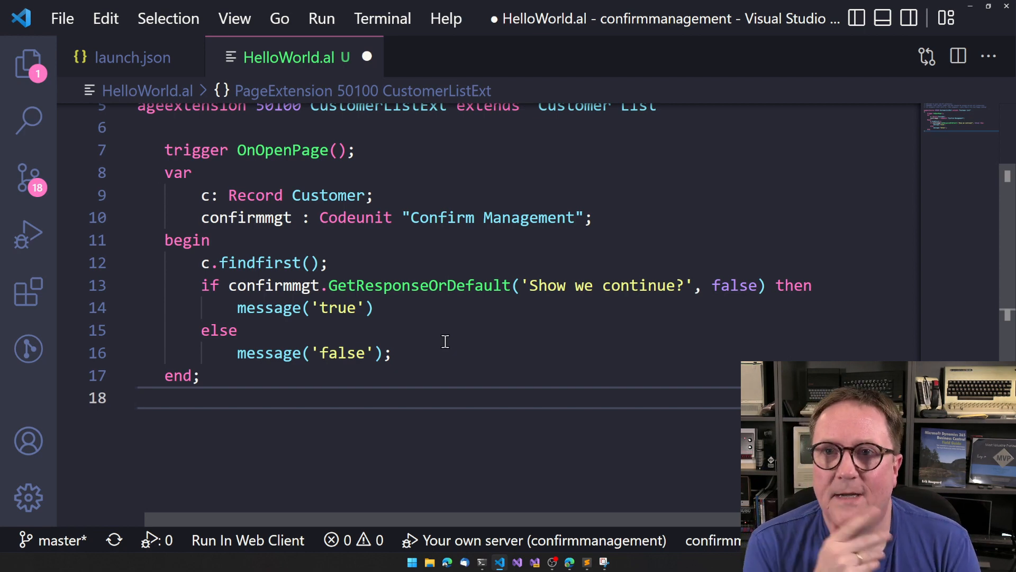
# Publish with F5, answer No to 'Show we continue?' and dismiss the 'false' message
pyautogui.press('F5')
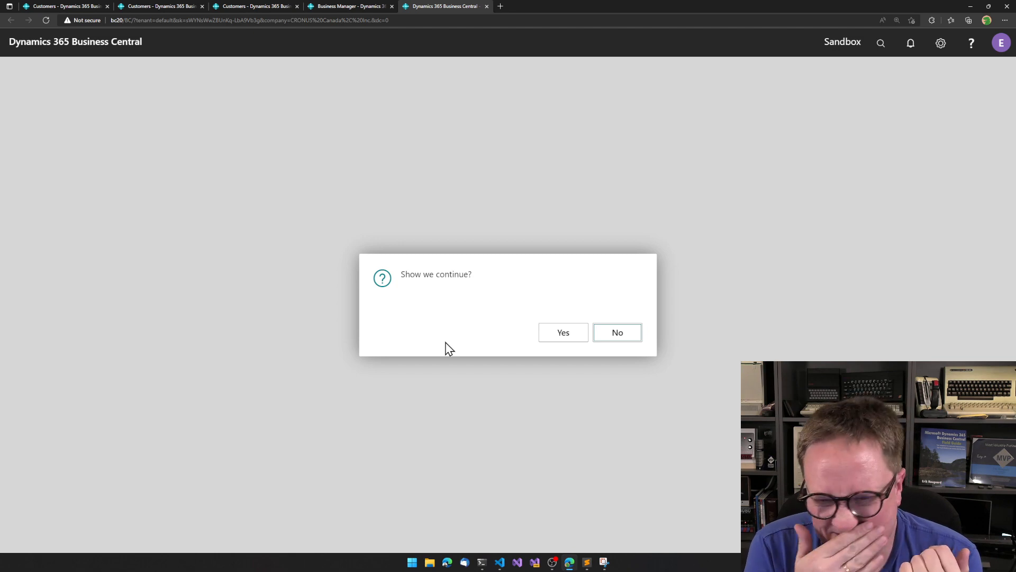
pyautogui.moveTo(621, 342)
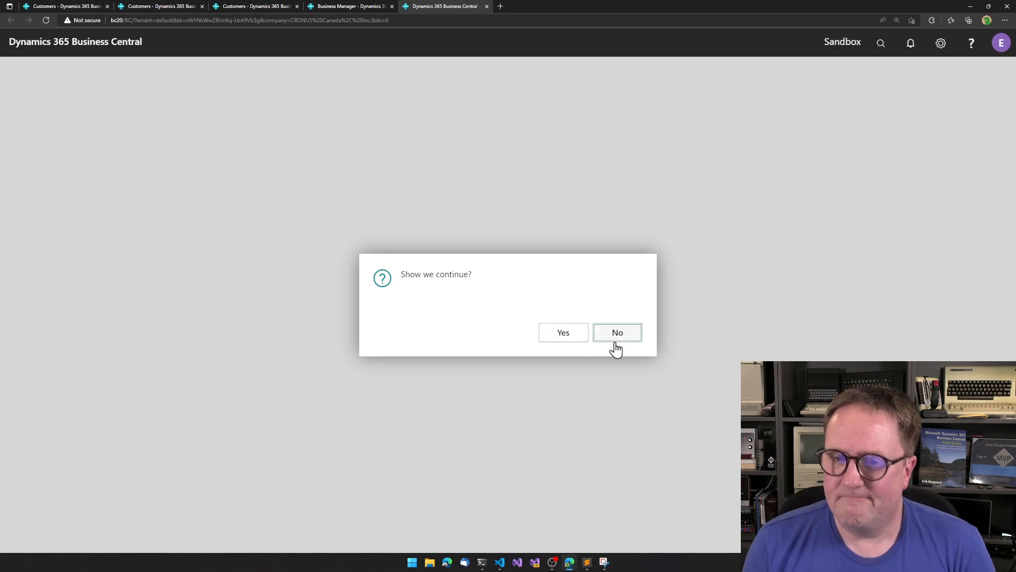
pyautogui.moveTo(478, 297)
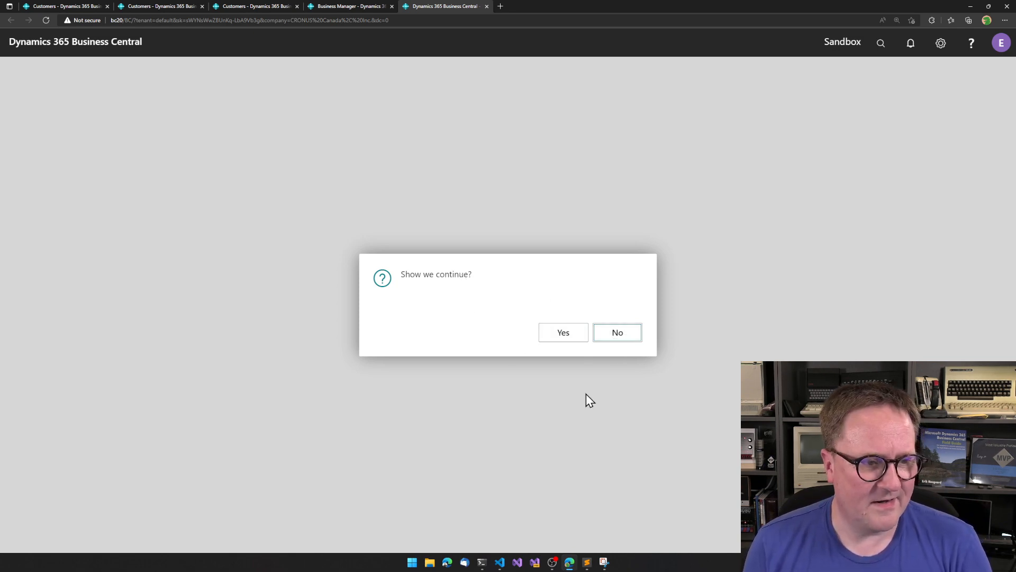
pyautogui.moveTo(618, 333)
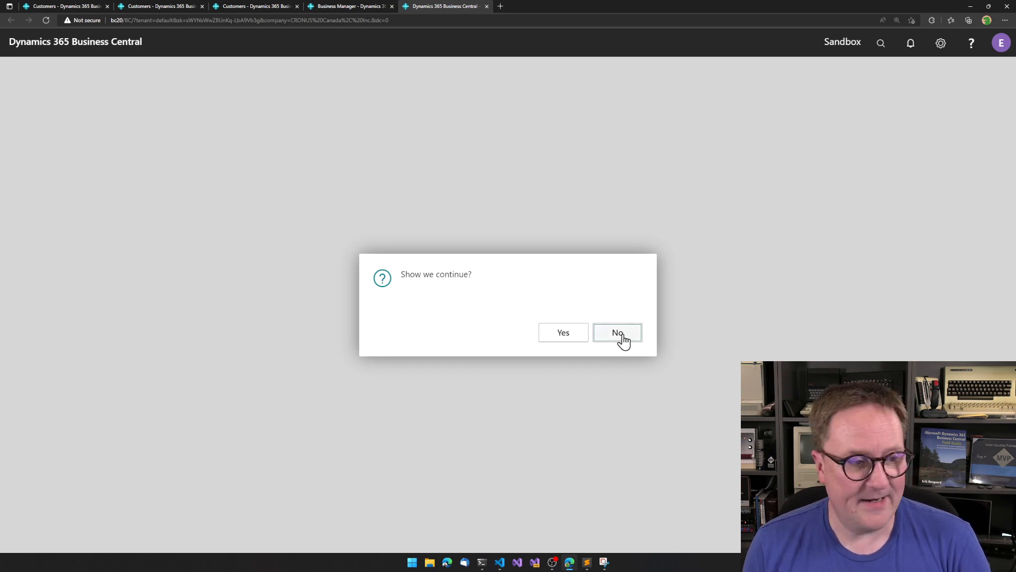
pyautogui.click(616, 333)
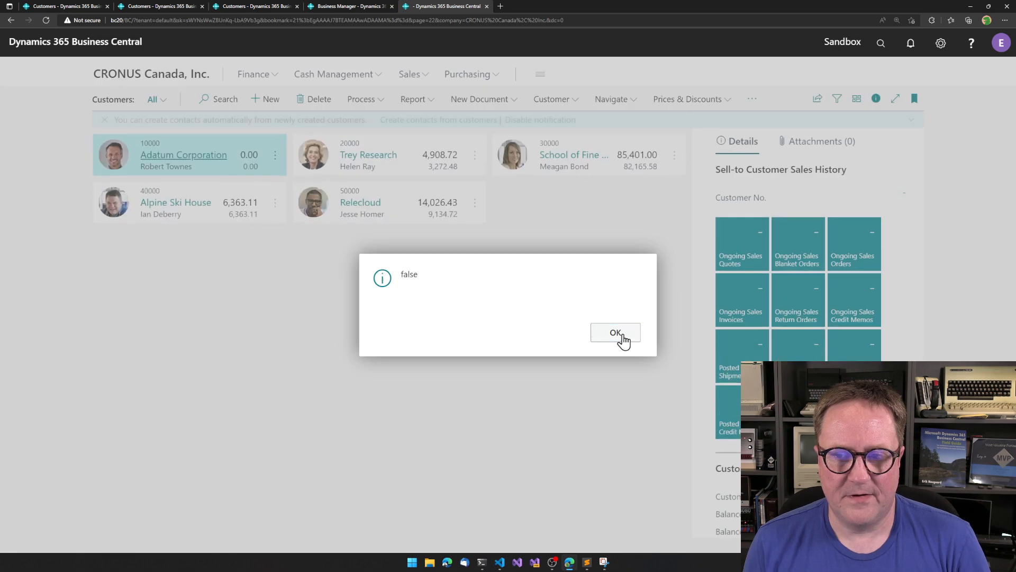
pyautogui.click(616, 333)
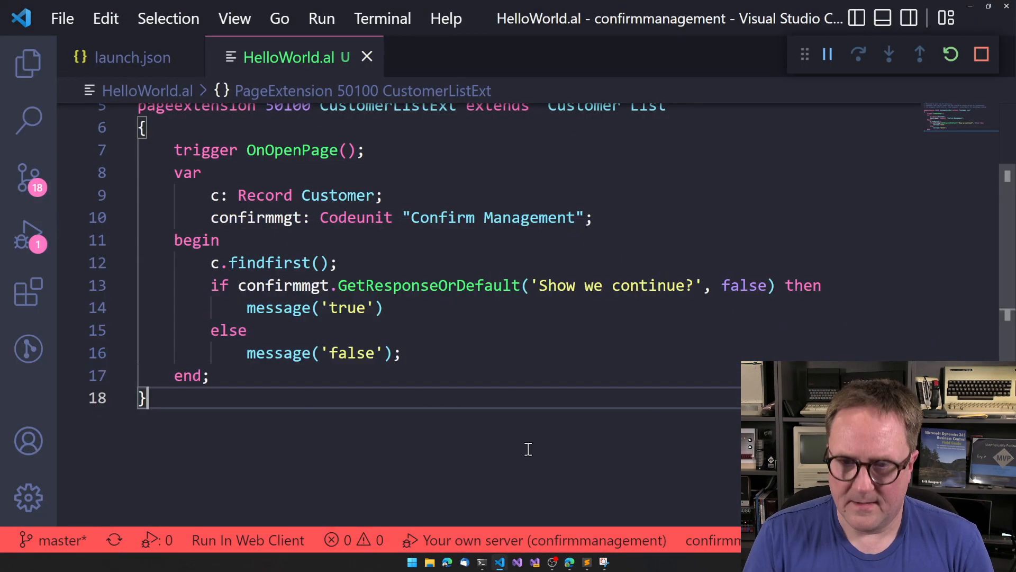
# Replace the false default with true, then accept the continue question on the next run
pyautogui.click(439, 285)
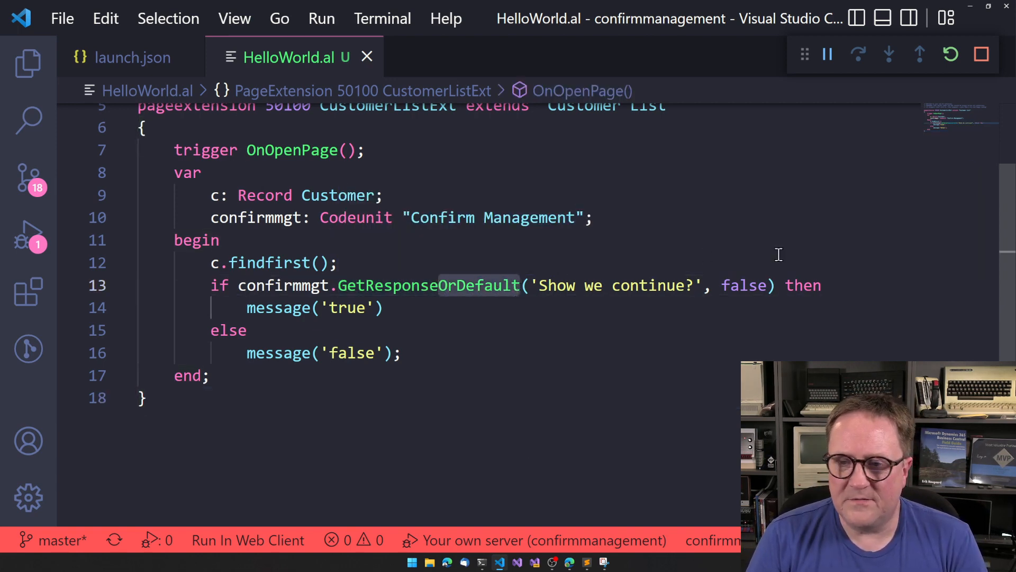
pyautogui.write('tr')
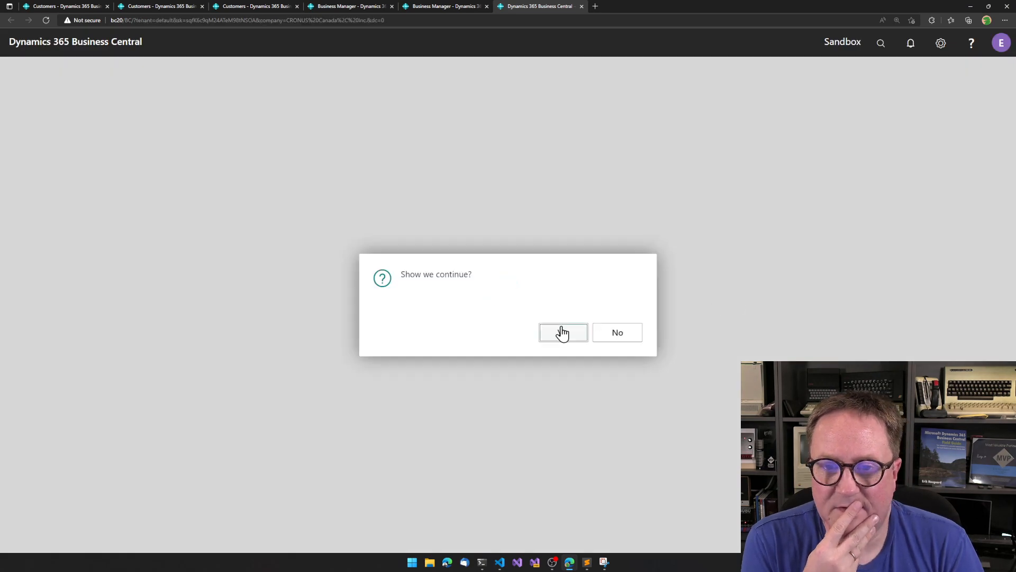
pyautogui.click(563, 333)
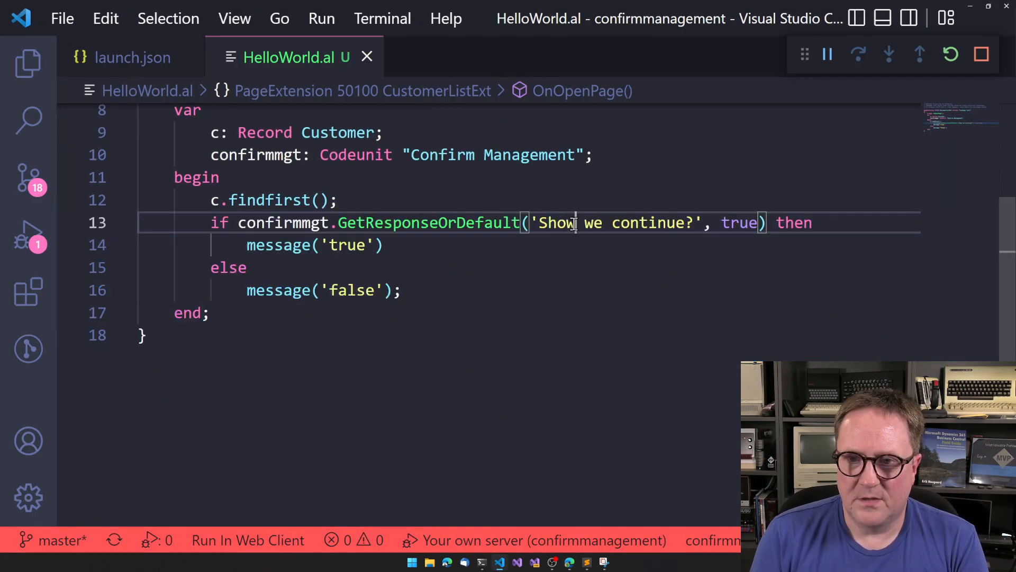
# Replace 'Show' with 'Should' in the GetResponseOrDefault question string
pyautogui.write('Should')
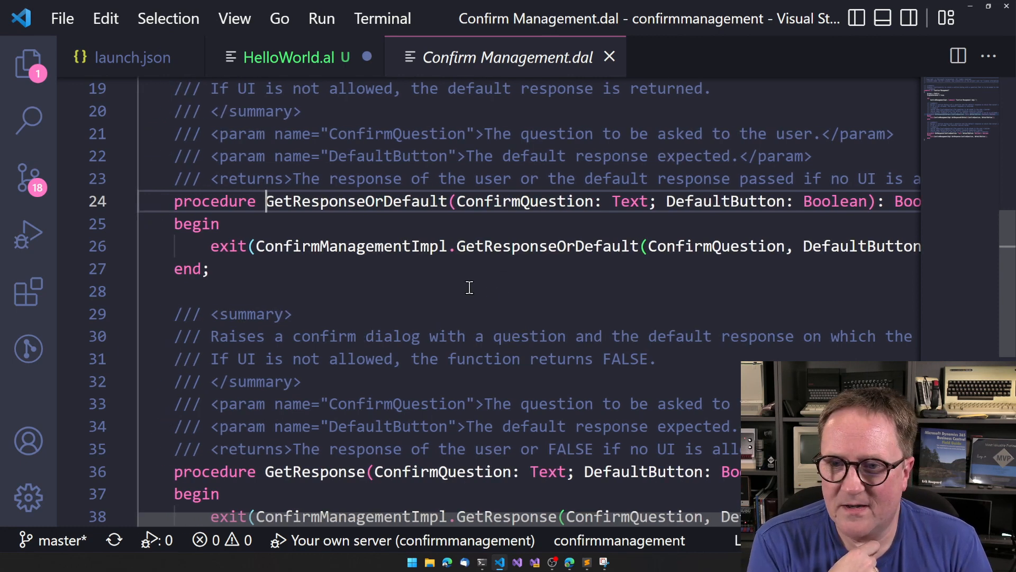
# Go to the definition of ConfirmManagementImpl.GetResponseOrDefault in Confirm Management Impl..dal
pyautogui.hscroll(3)
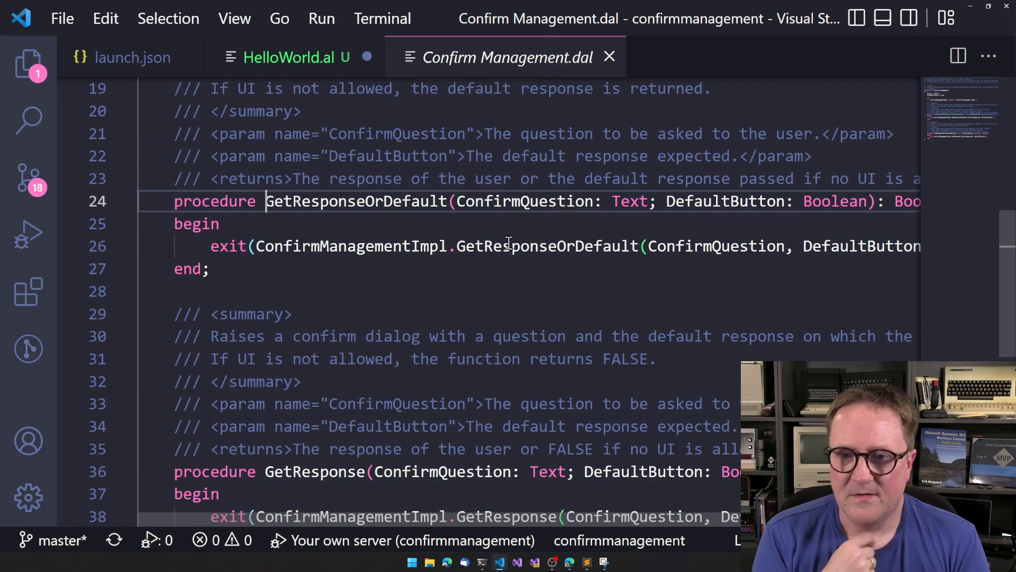
pyautogui.click(560, 246)
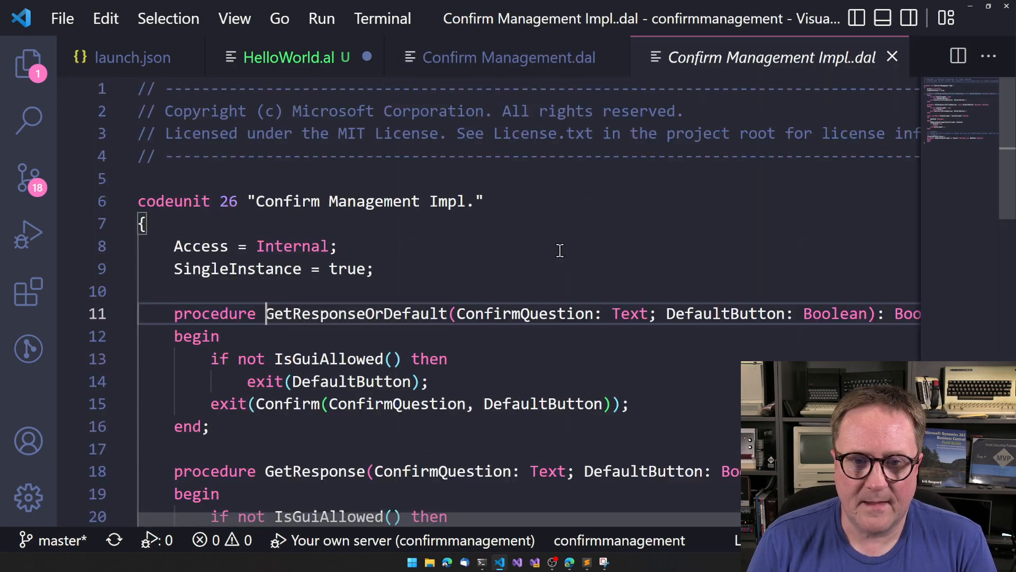
pyautogui.scroll(-3)
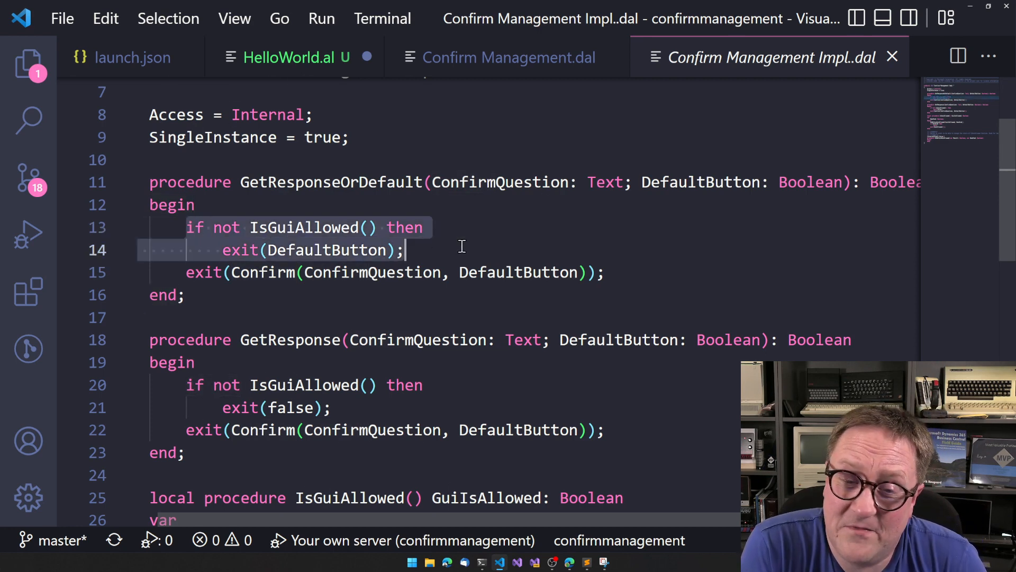
pyautogui.scroll(-3)
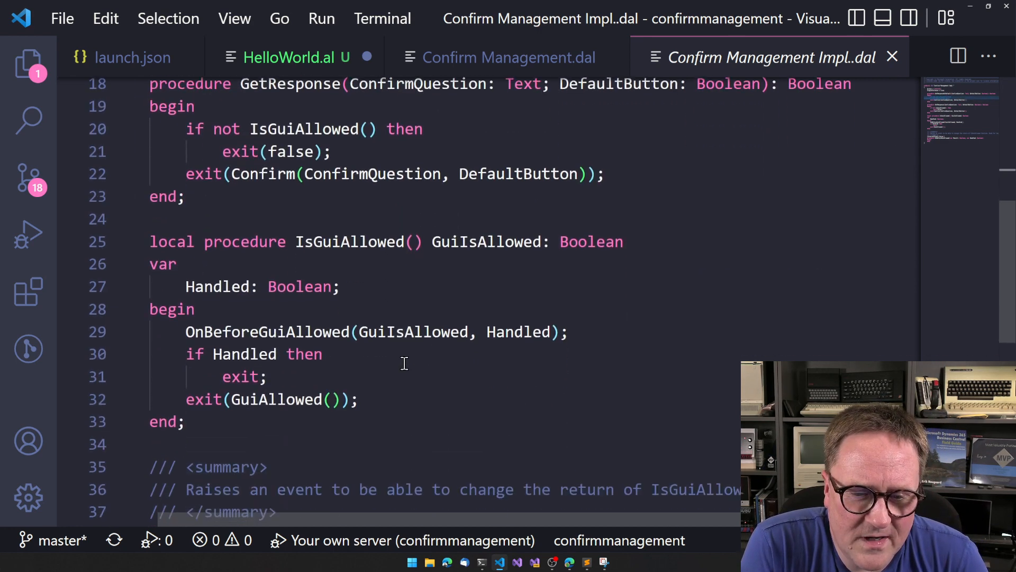
pyautogui.scroll(-3)
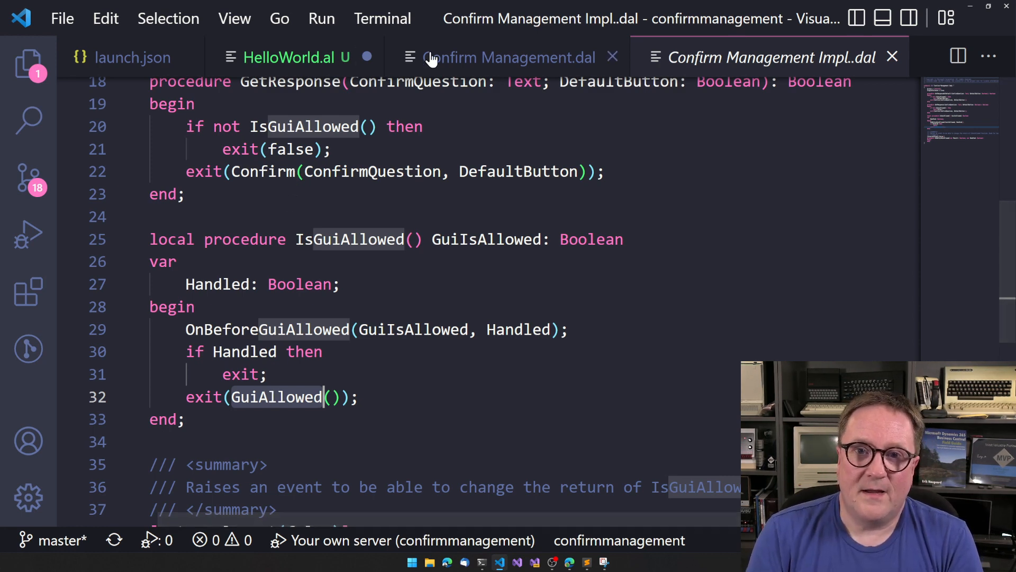
# Add an unfinished 'if not GuiAllowed()' line above the confirm call in HelloWorld.al, then compare with the Impl. codeunit
pyautogui.click(296, 56)
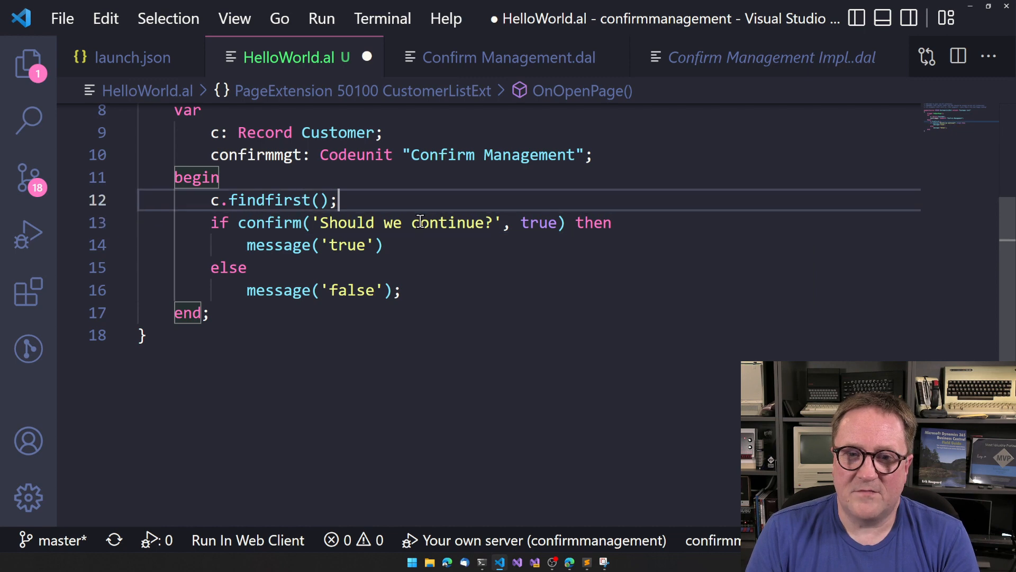
pyautogui.write('if not G')
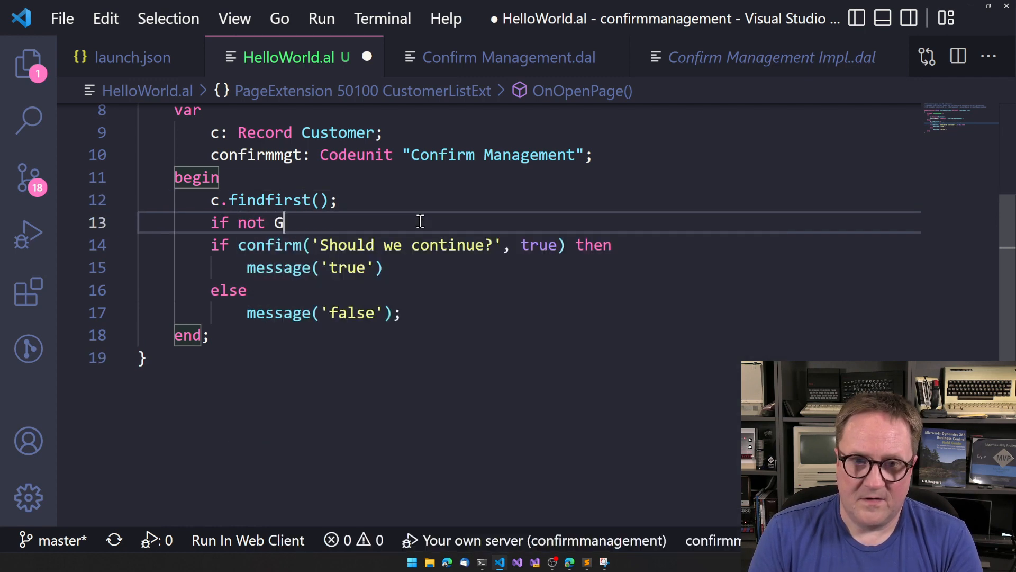
pyautogui.write('uiAllowed()')
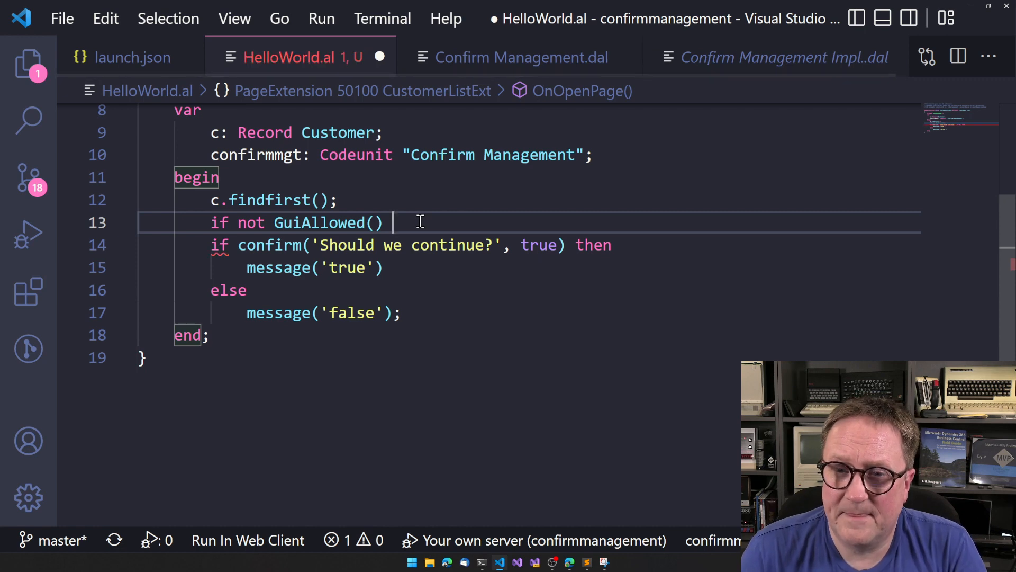
pyautogui.moveTo(758, 41)
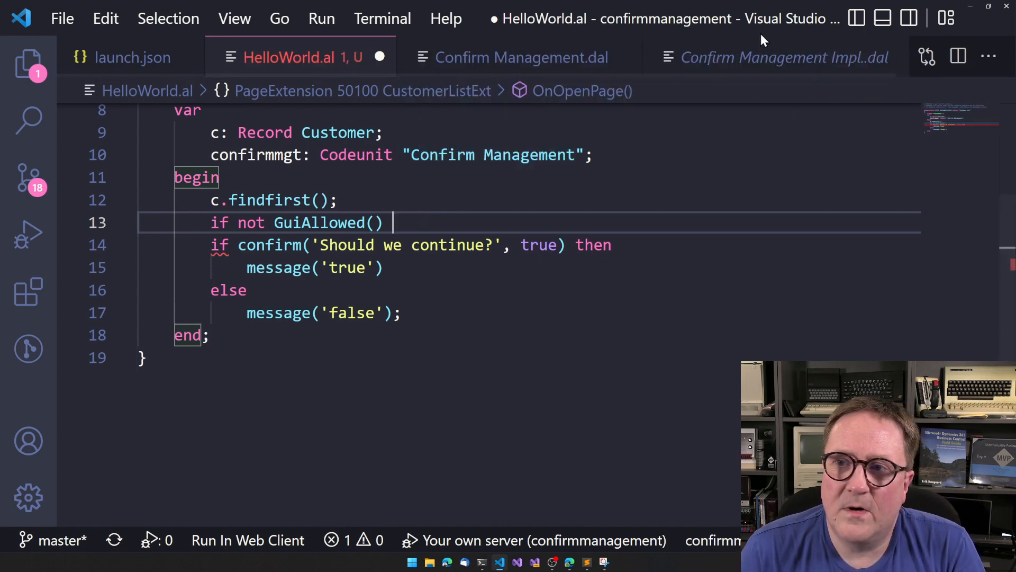
pyautogui.click(785, 57)
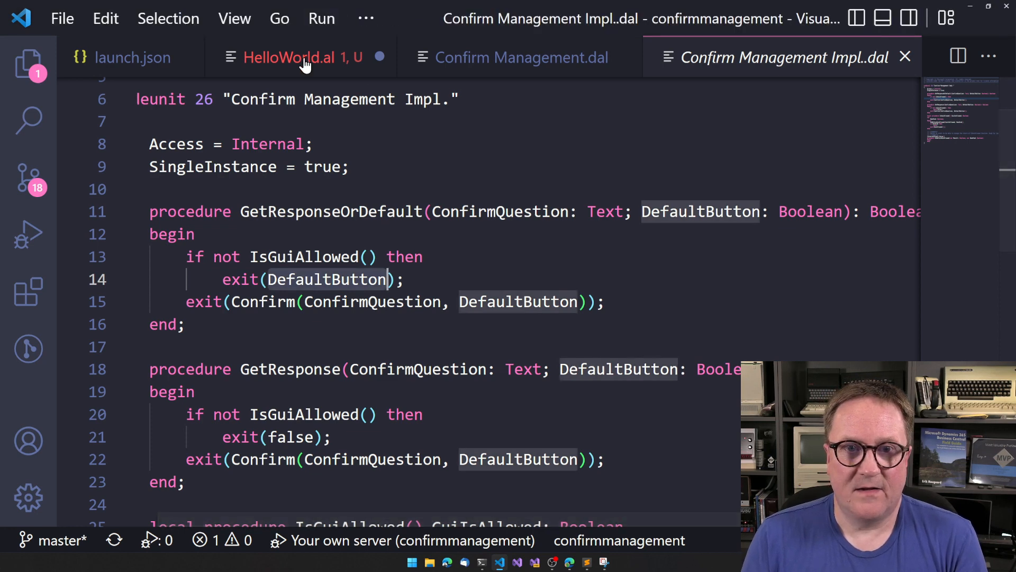
# Delete the partial GuiAllowed line so HelloWorld.al only calls confirm('Should we continue?', true)
pyautogui.click(290, 57)
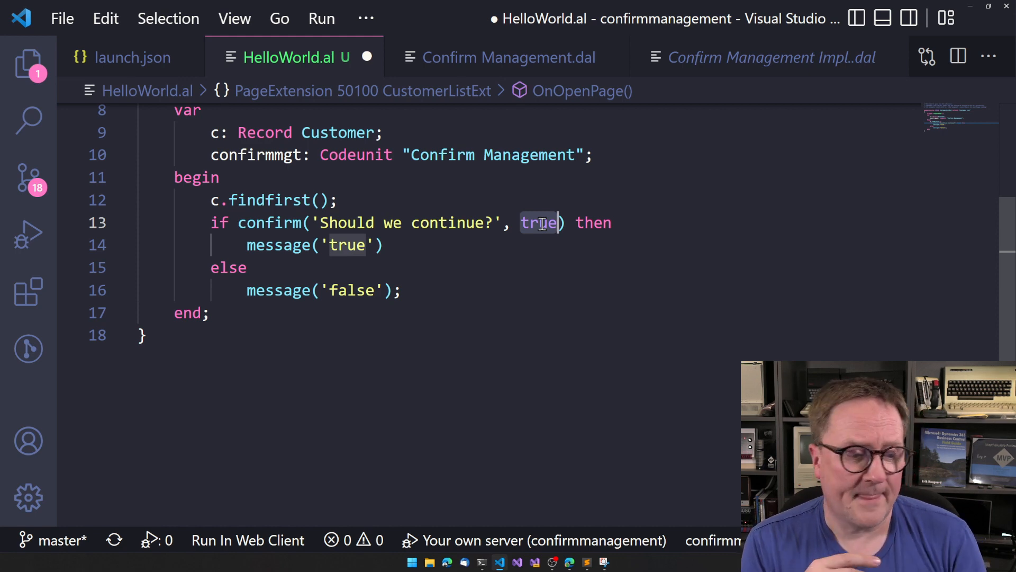
pyautogui.moveTo(506, 72)
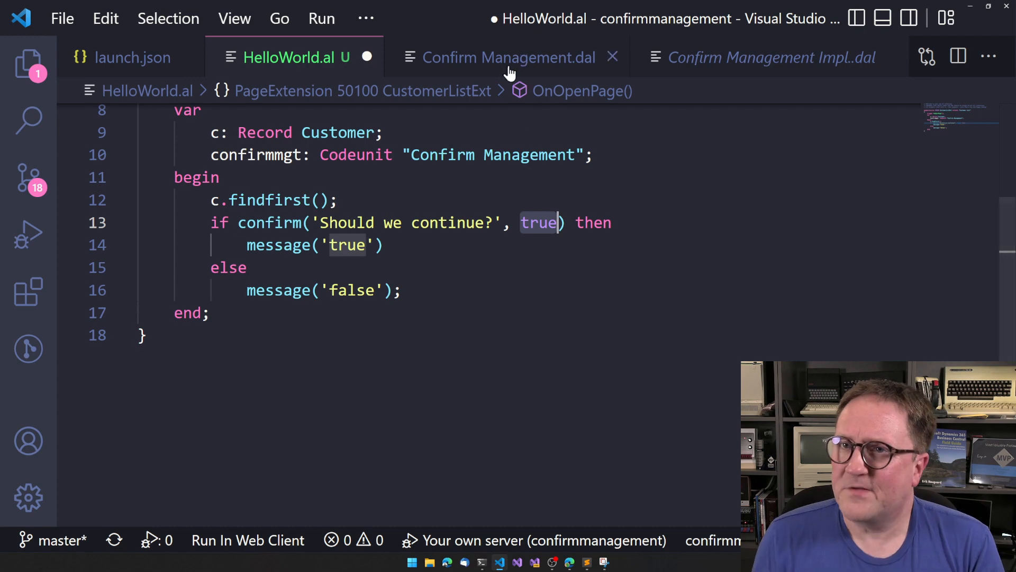
# Scroll through Confirm Management Impl. to review its Internal access and SingleInstance = true properties
pyautogui.click(771, 57)
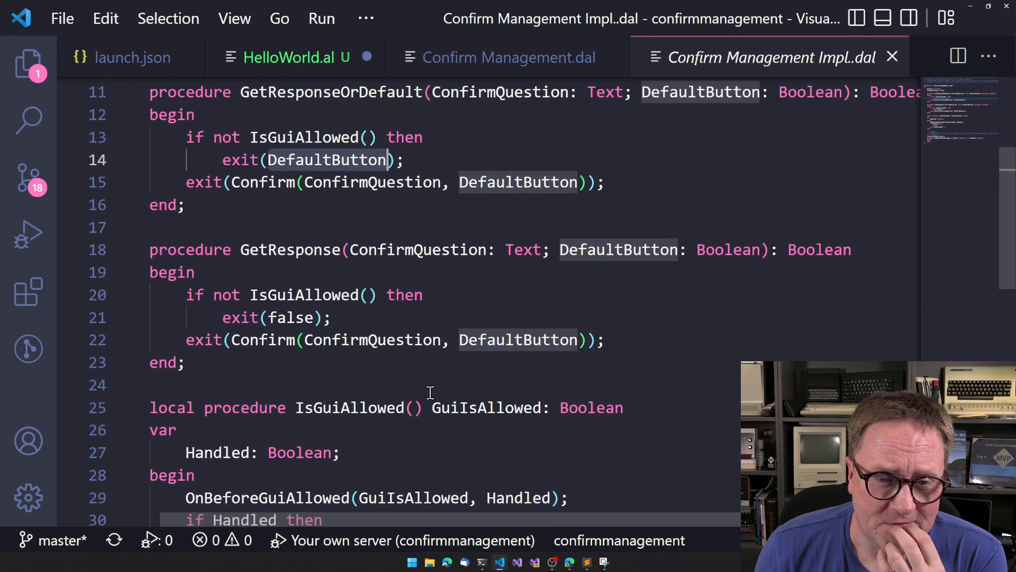
pyautogui.scroll(-3)
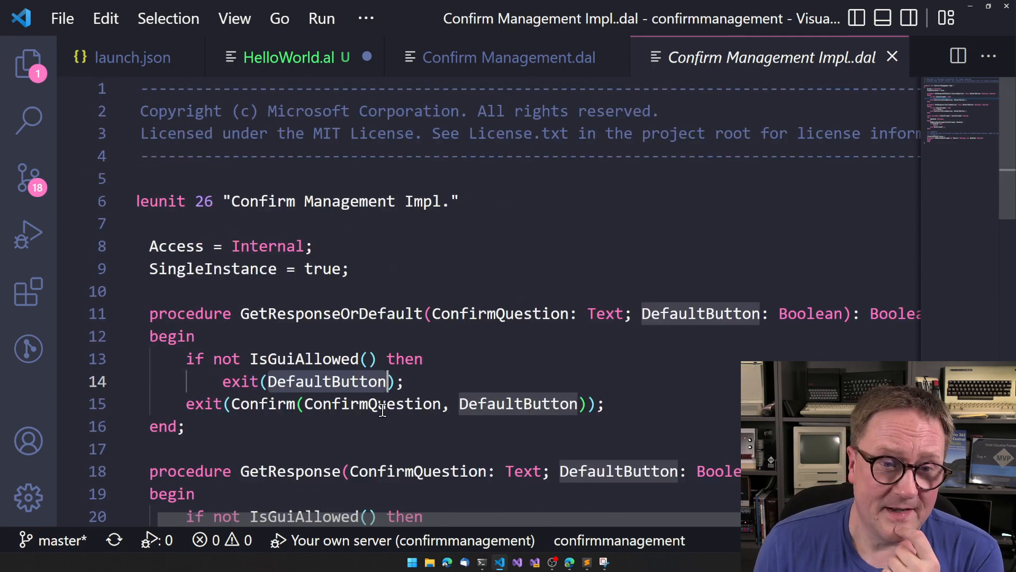
pyautogui.scroll(-3)
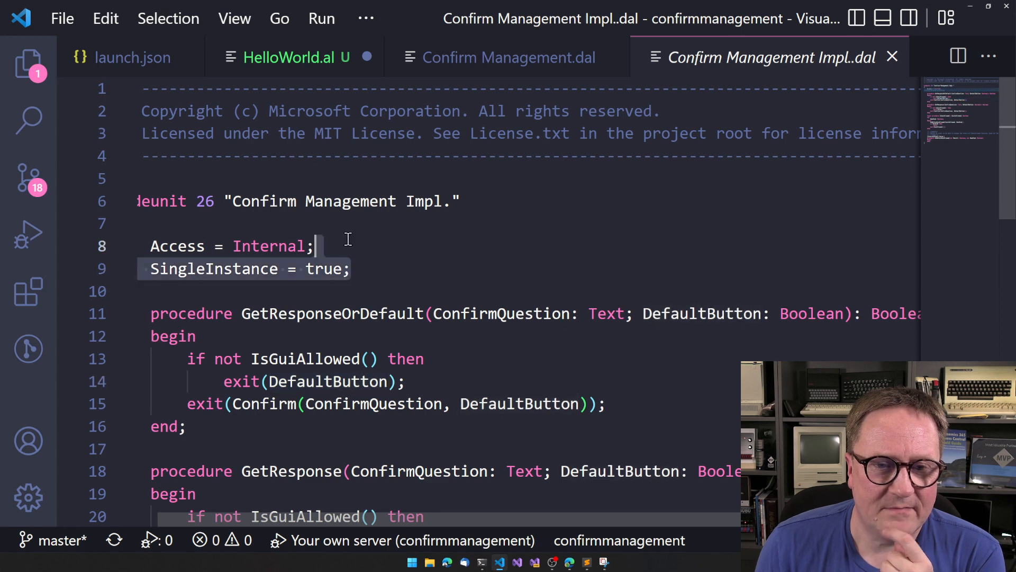
pyautogui.scroll(-3)
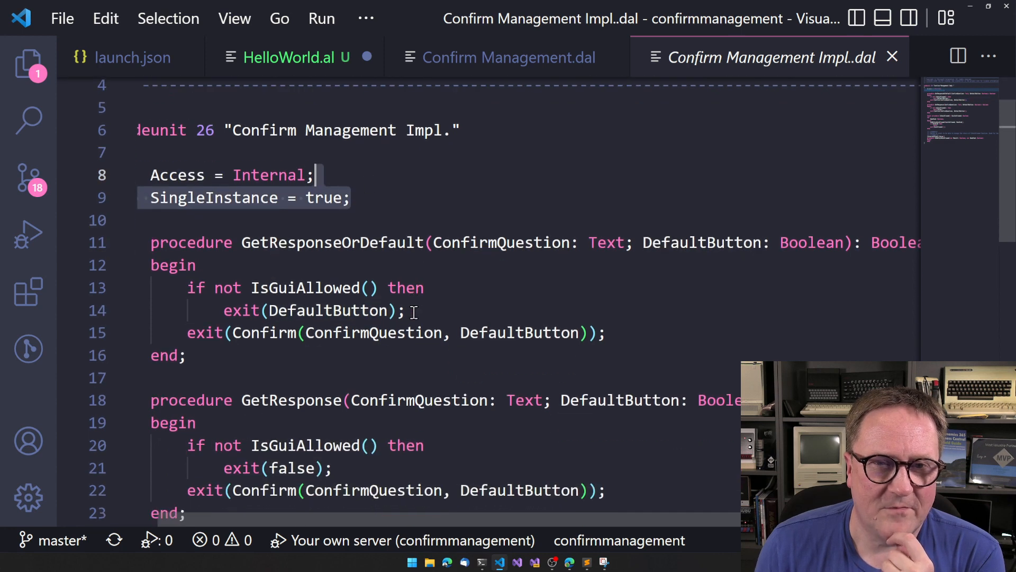
pyautogui.scroll(-3)
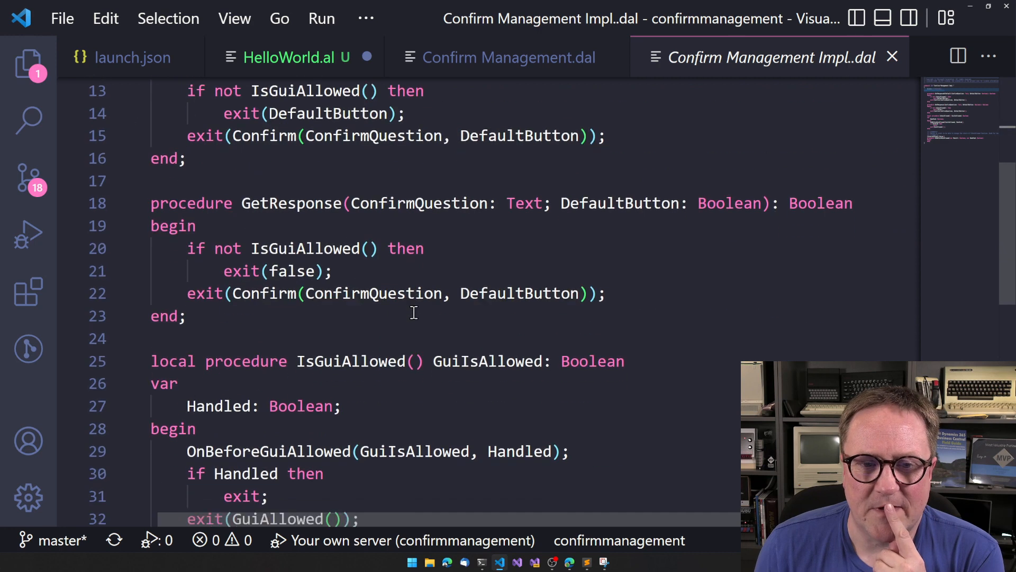
pyautogui.scroll(-3)
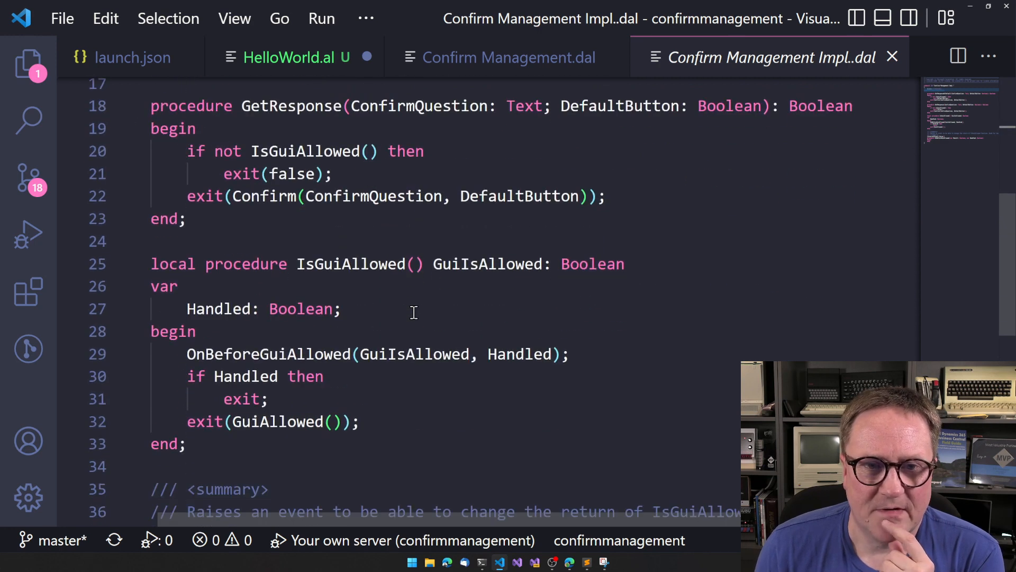
pyautogui.scroll(-3)
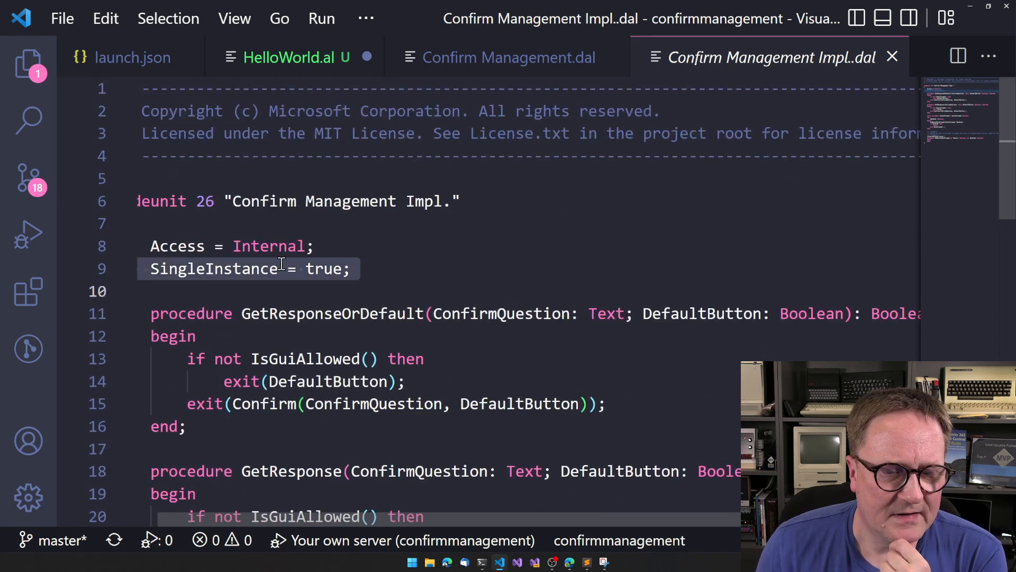
pyautogui.moveTo(404, 296)
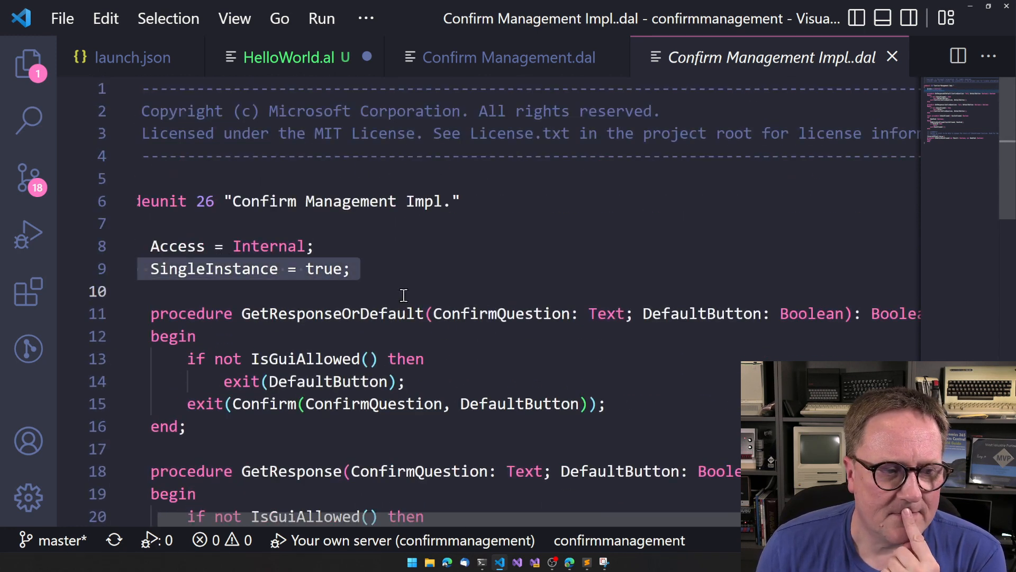